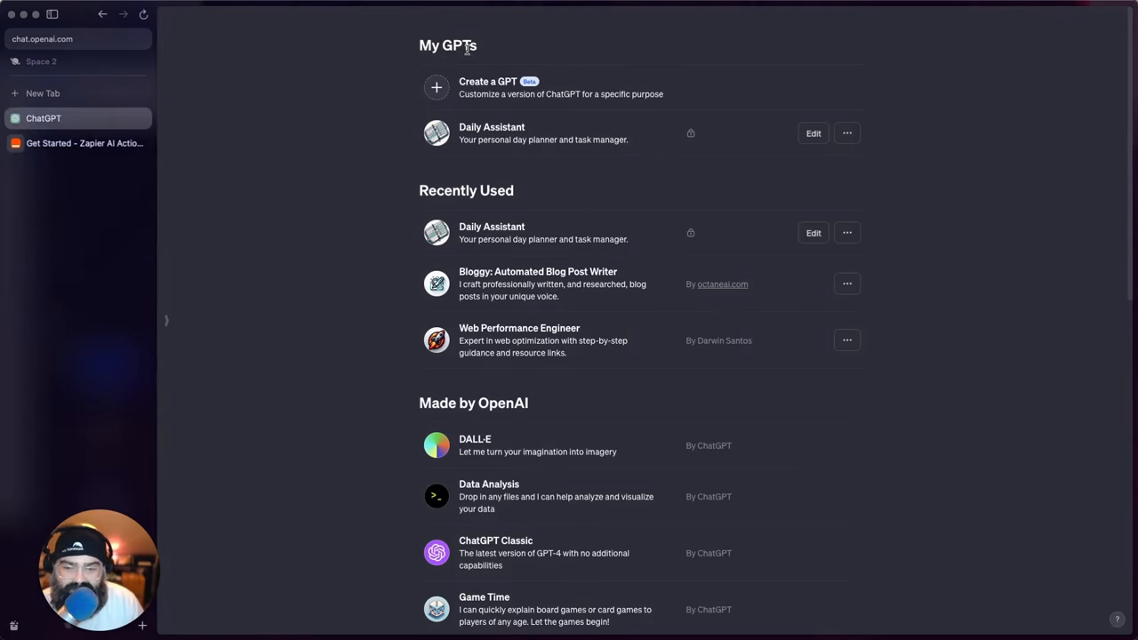
mouse_move(441, 184)
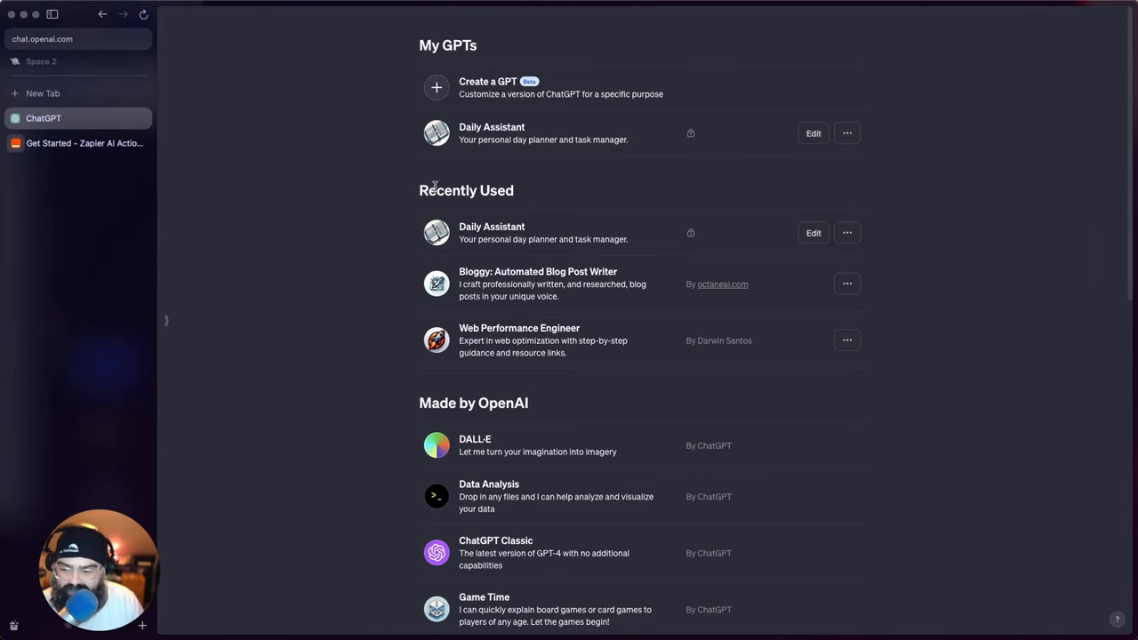
mouse_move(324, 238)
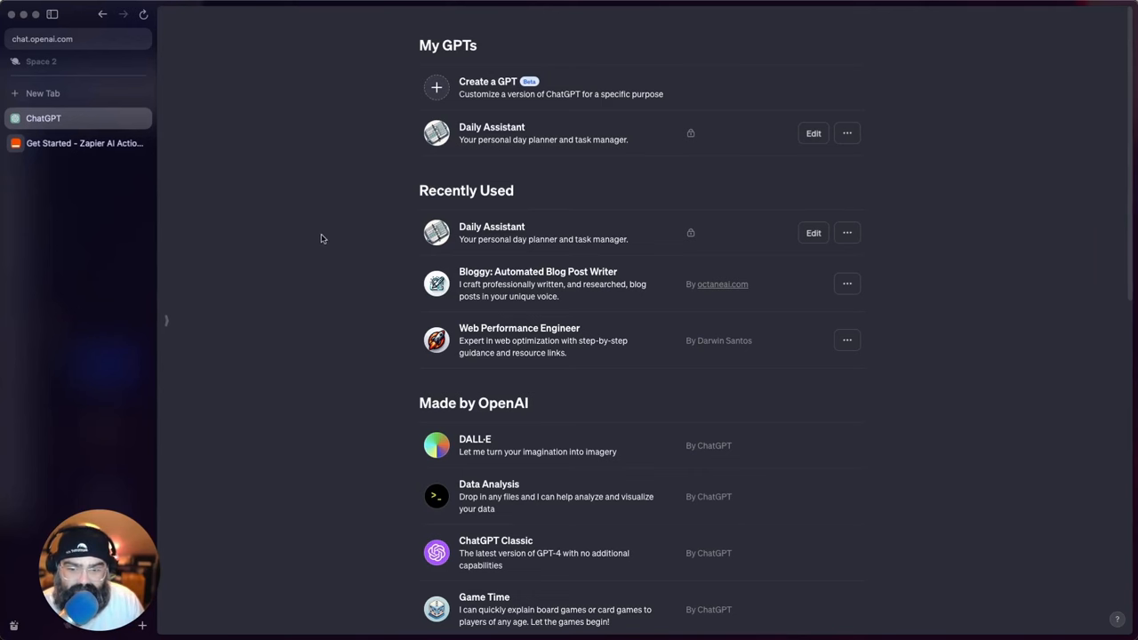
- Scroll through the GPTs page and start creating a new custom GPT
scroll("down", 3)
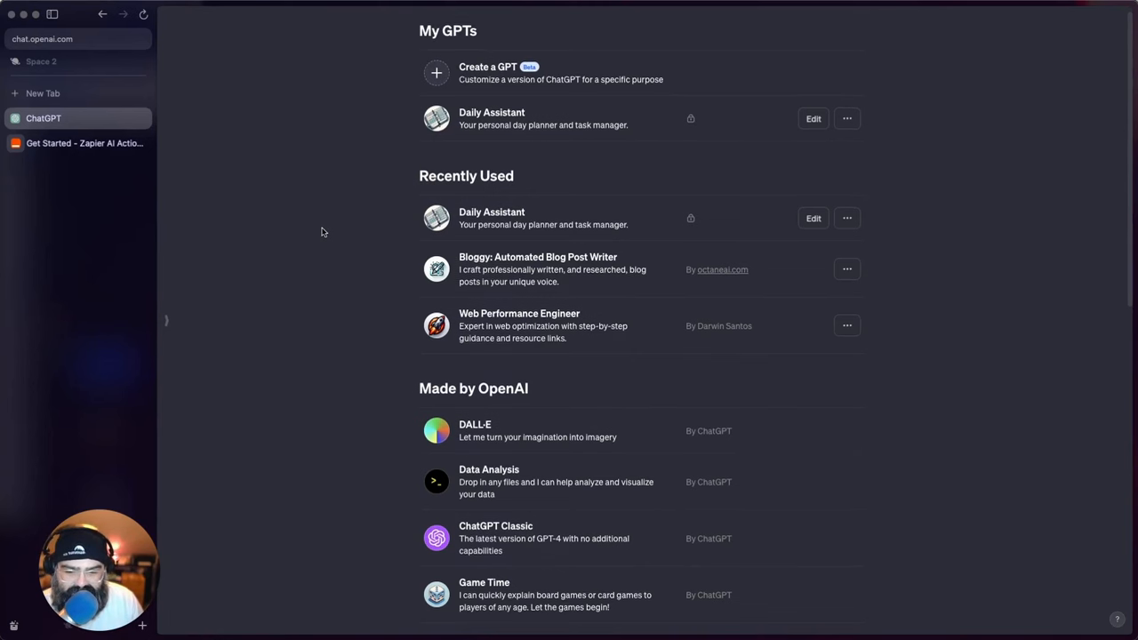
scroll("down", 3)
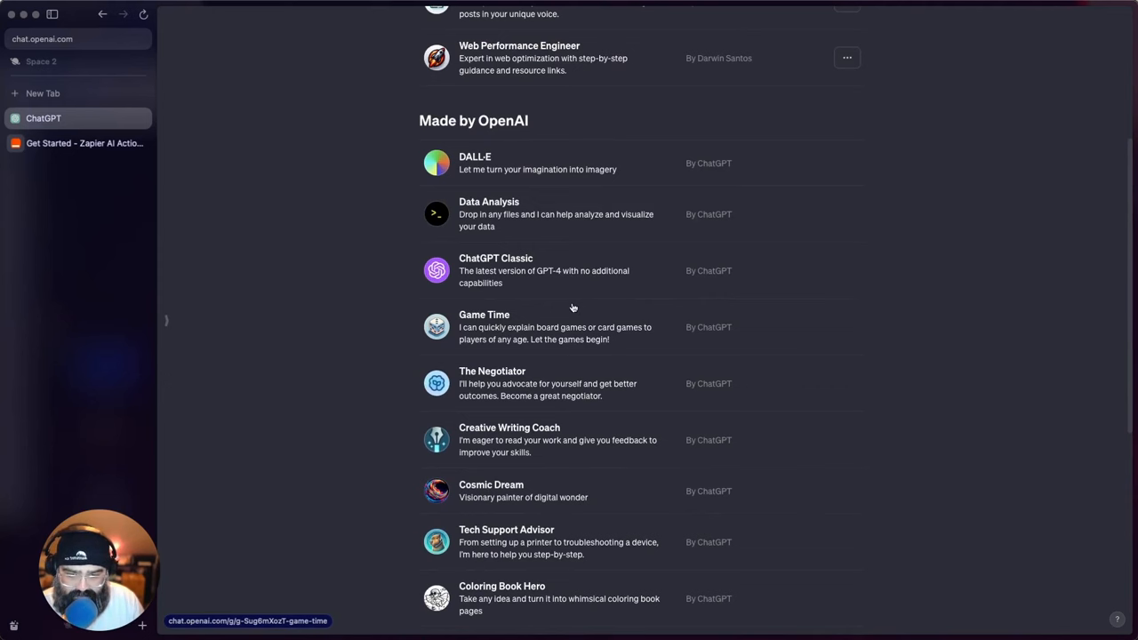
mouse_move(484, 308)
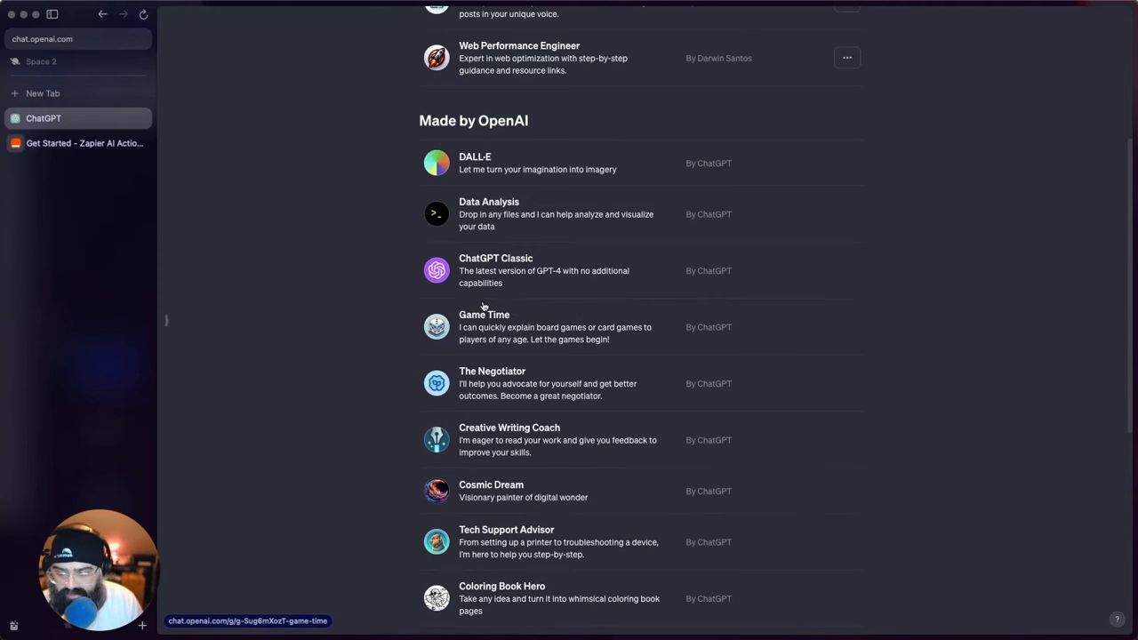
scroll("down", 3)
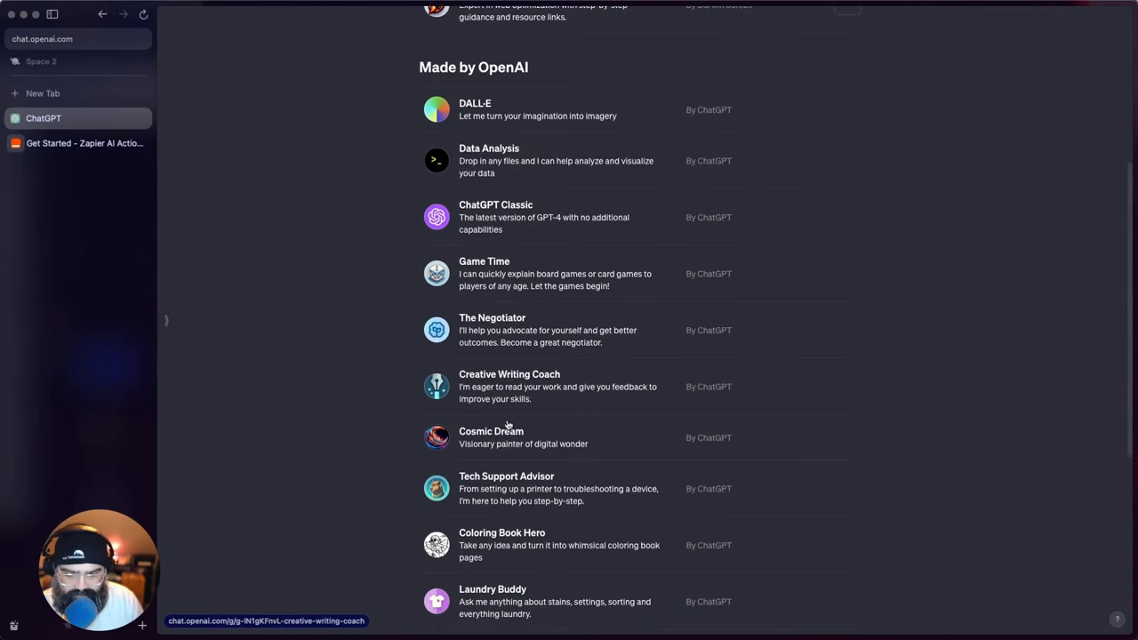
mouse_move(515, 390)
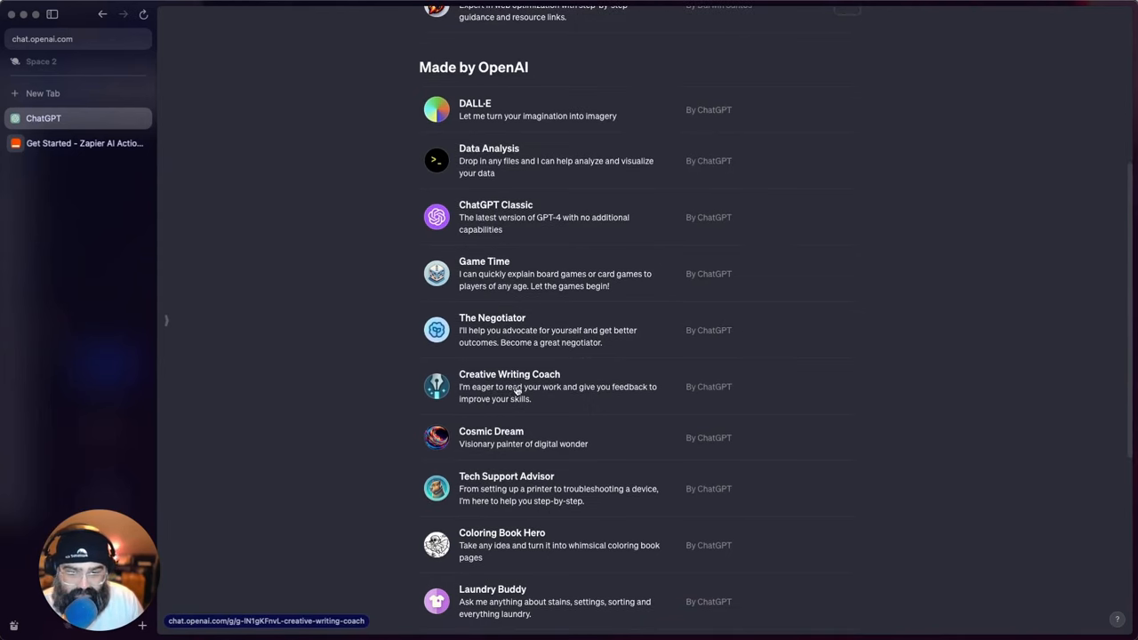
mouse_move(587, 393)
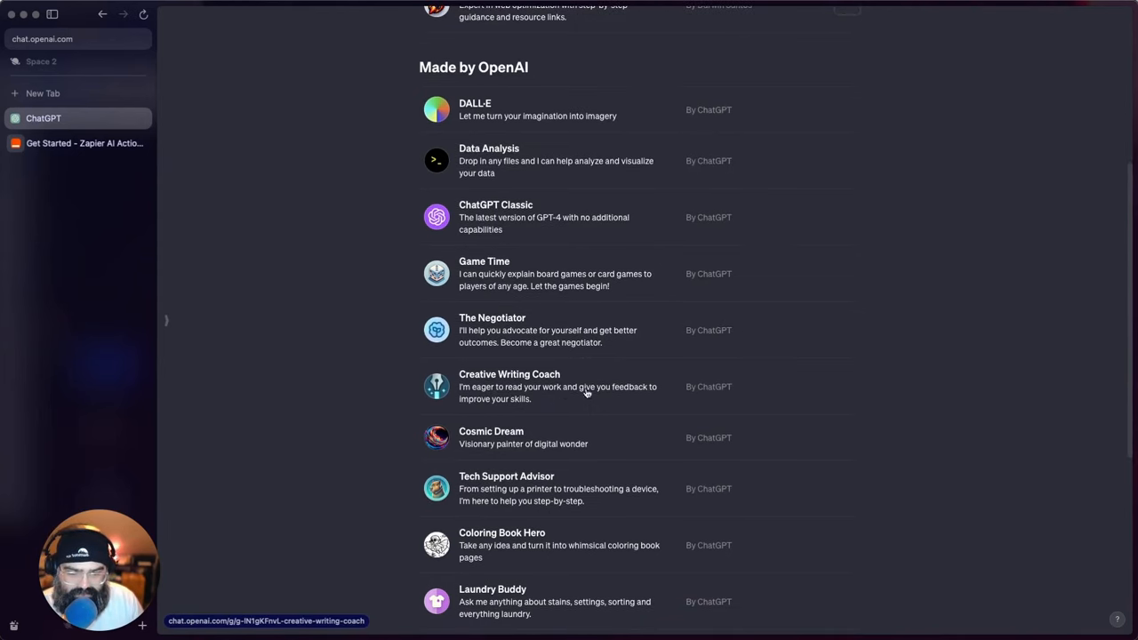
mouse_move(541, 407)
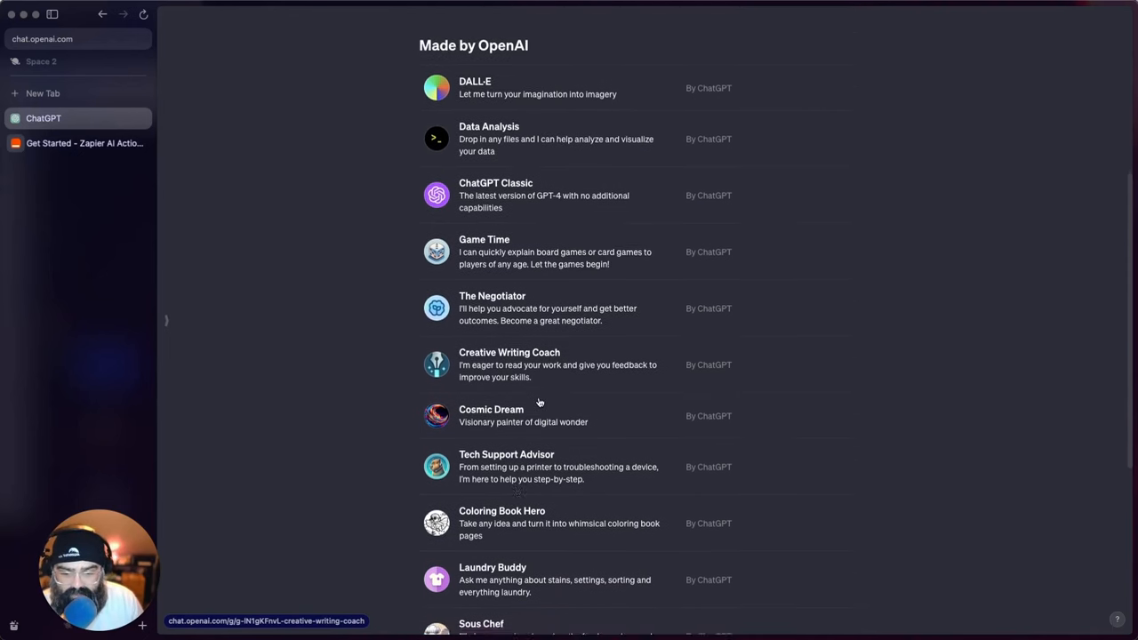
scroll("down", 3)
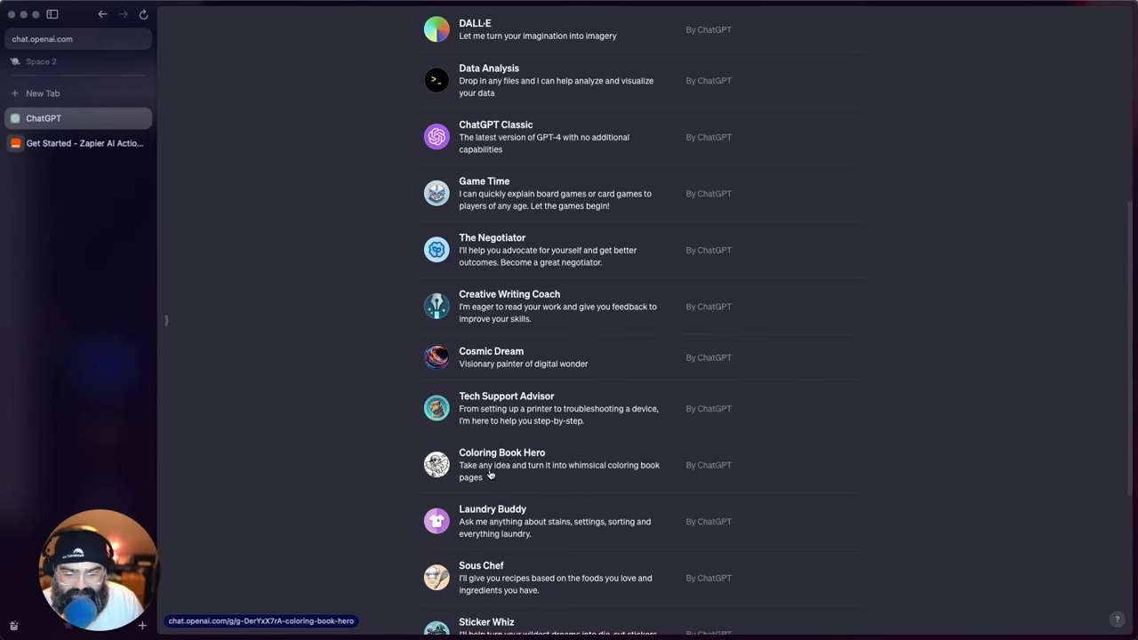
mouse_move(632, 477)
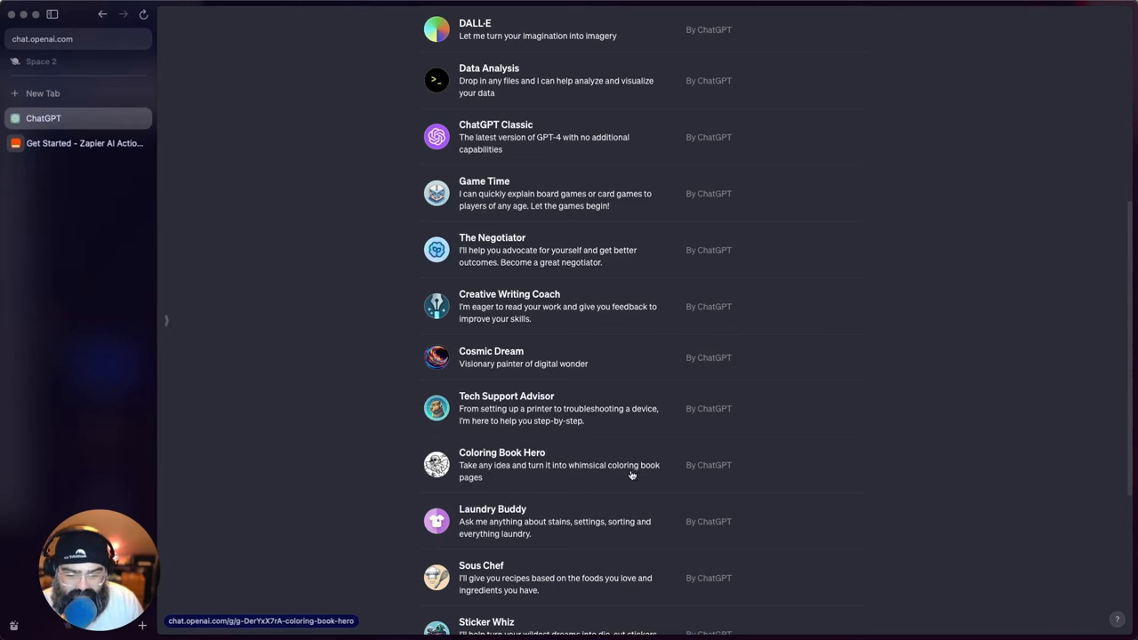
mouse_move(593, 478)
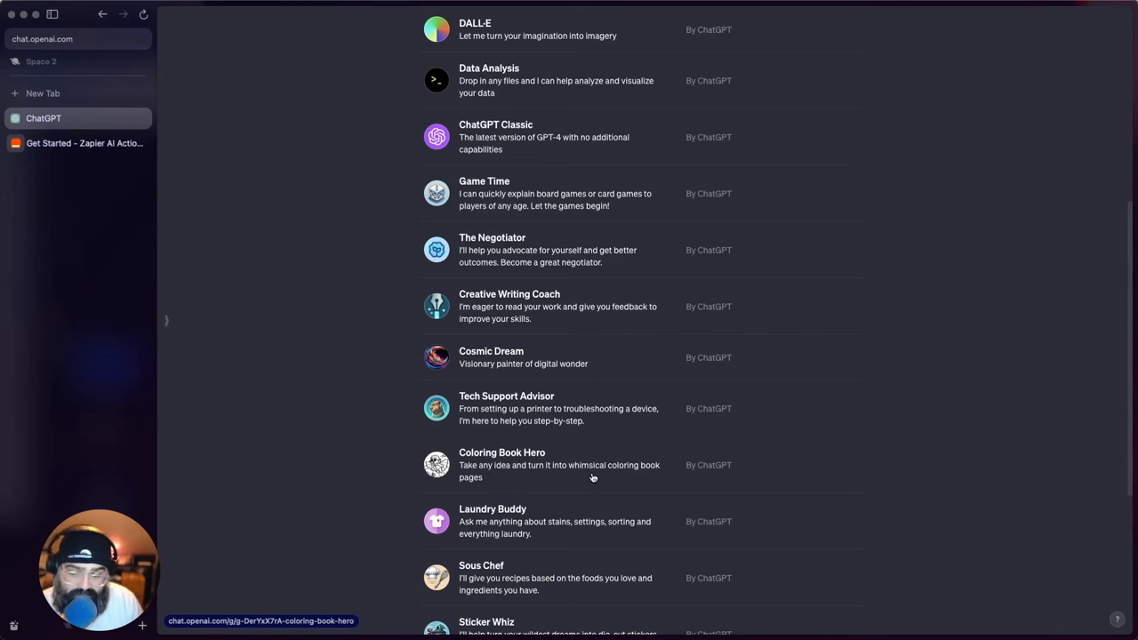
scroll("down", 3)
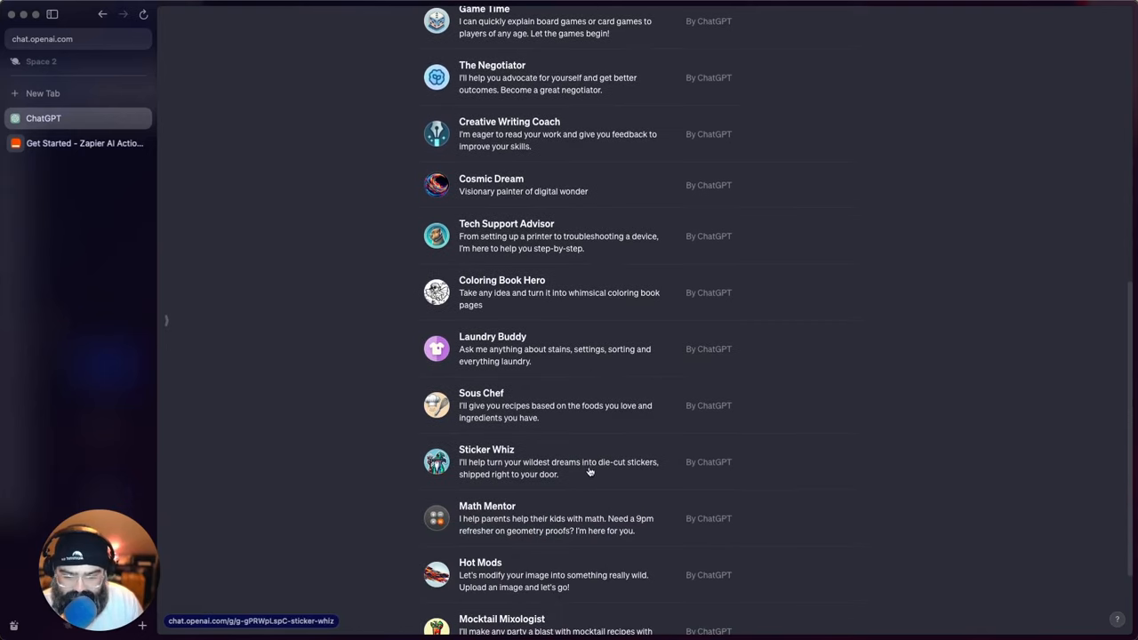
mouse_move(572, 355)
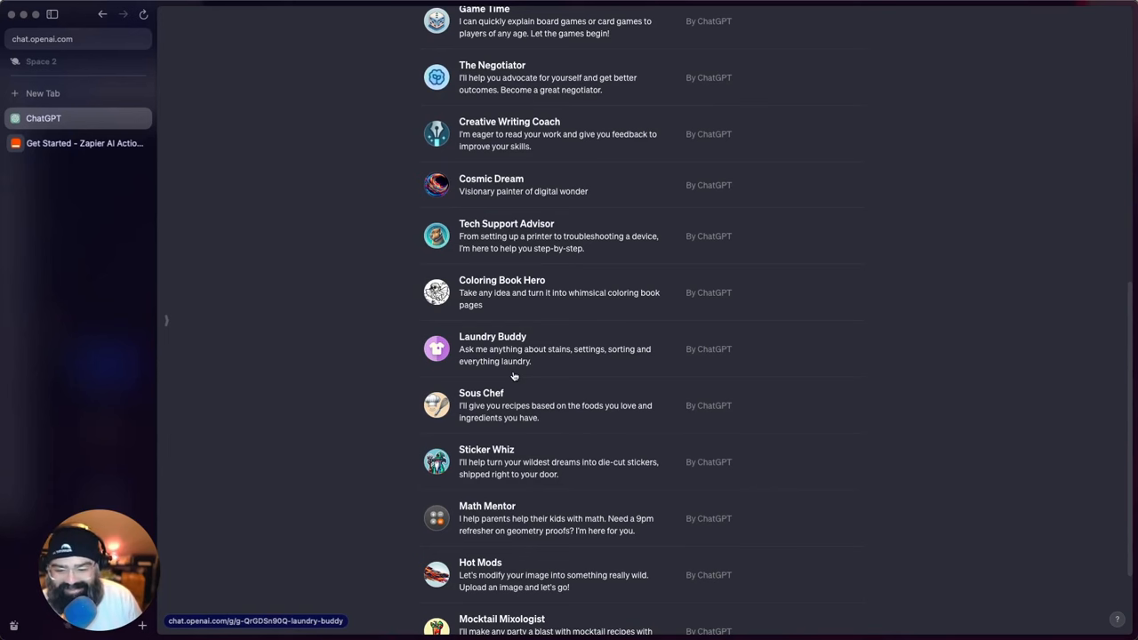
scroll("down", 3)
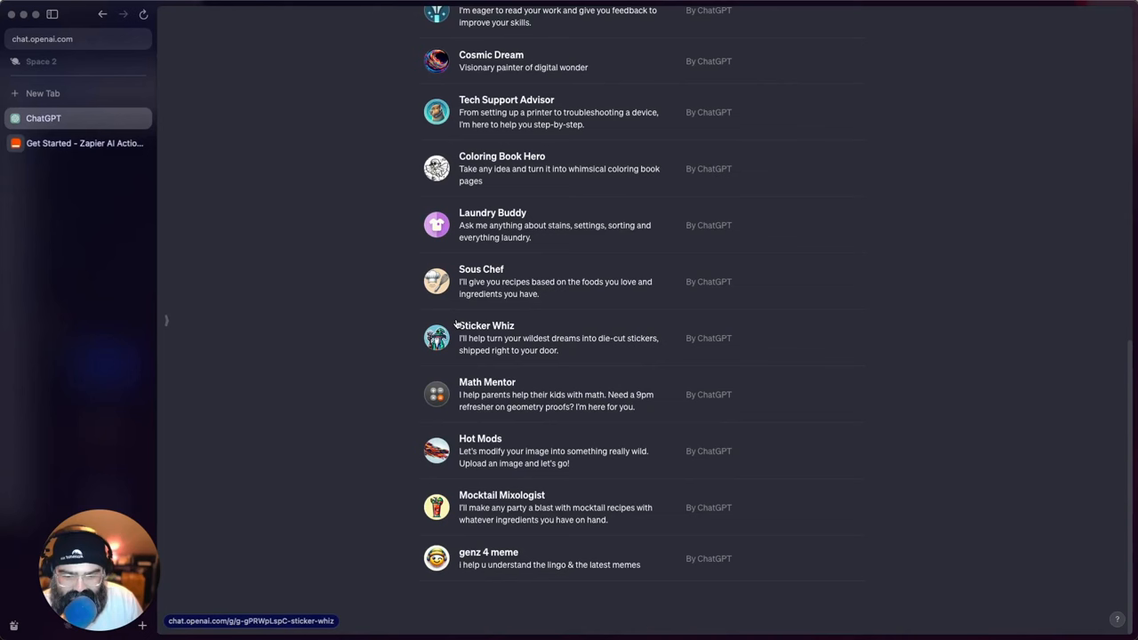
mouse_move(546, 335)
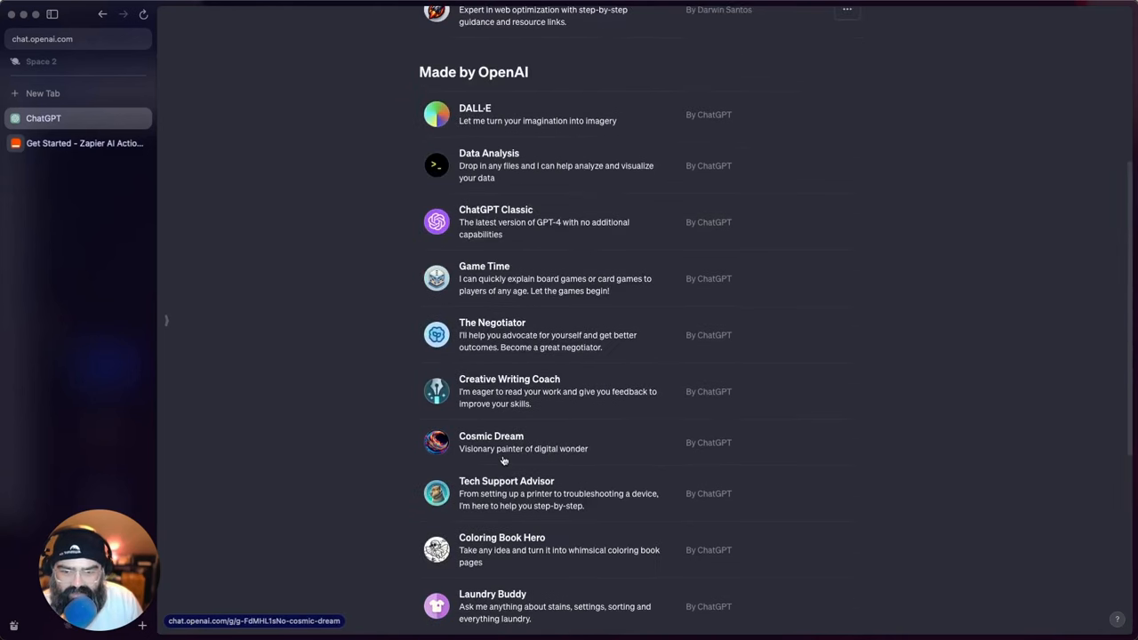
scroll("down", 3)
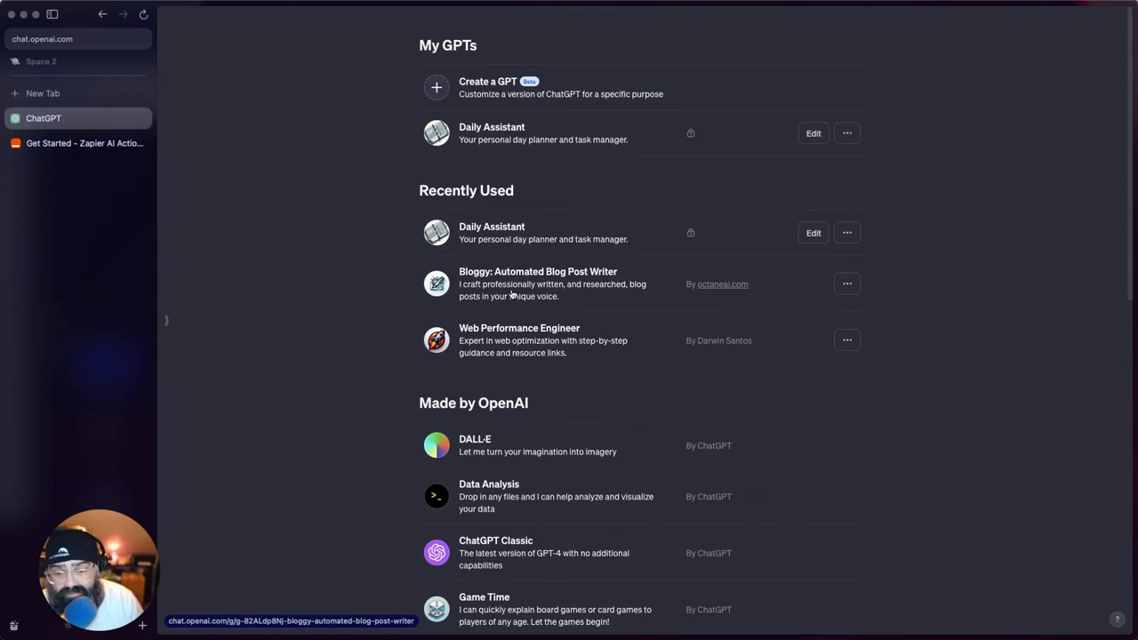
mouse_move(490, 317)
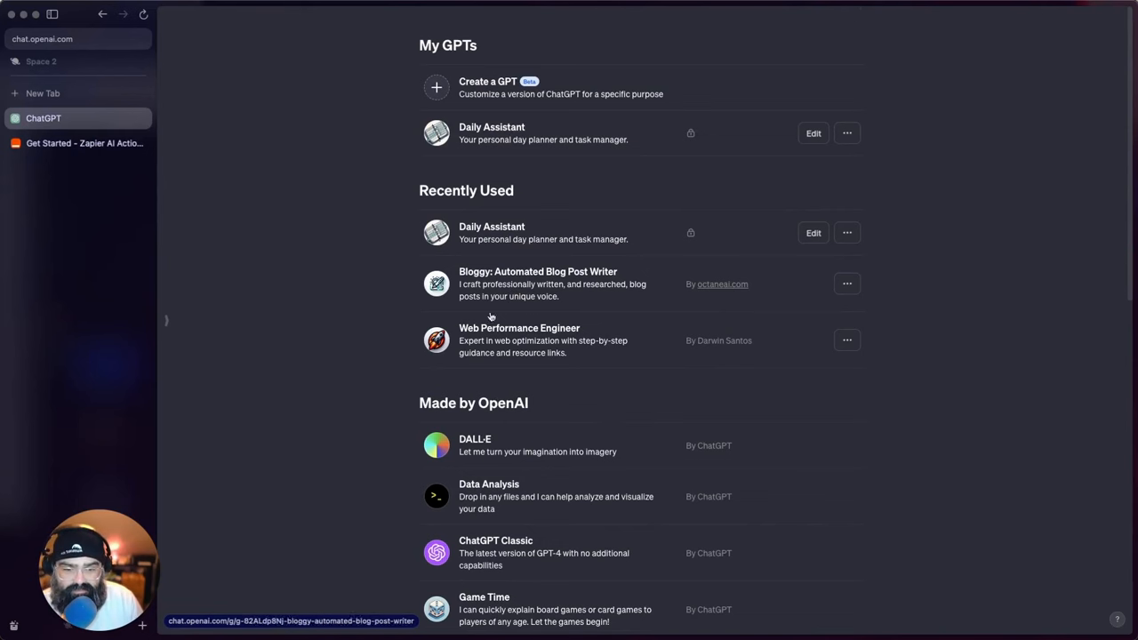
mouse_move(496, 336)
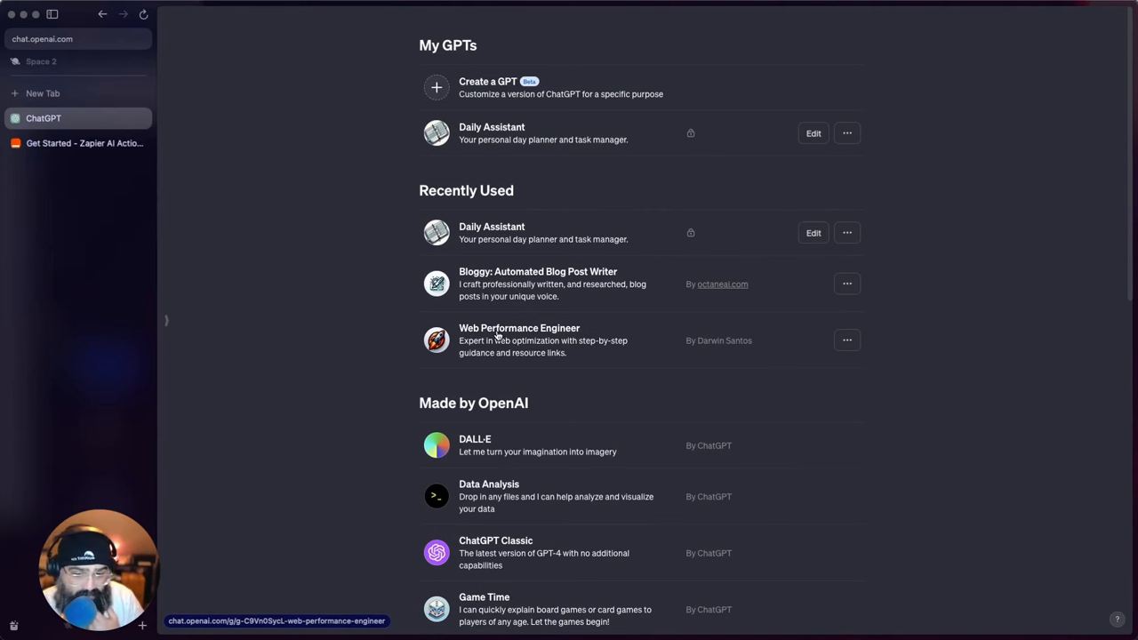
mouse_move(578, 334)
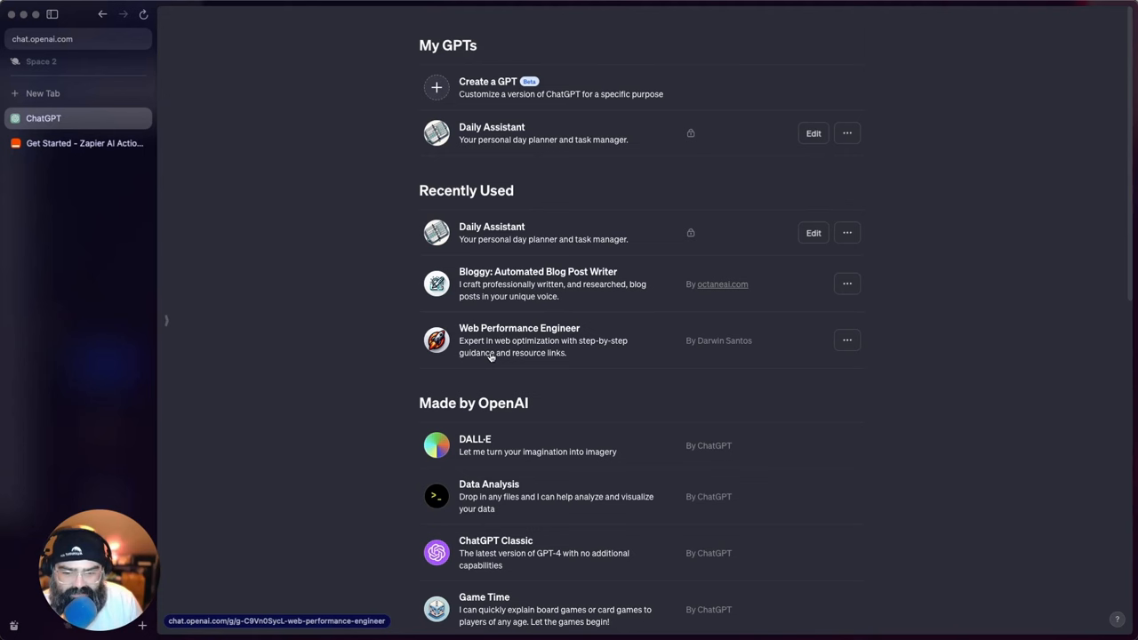
mouse_move(491, 360)
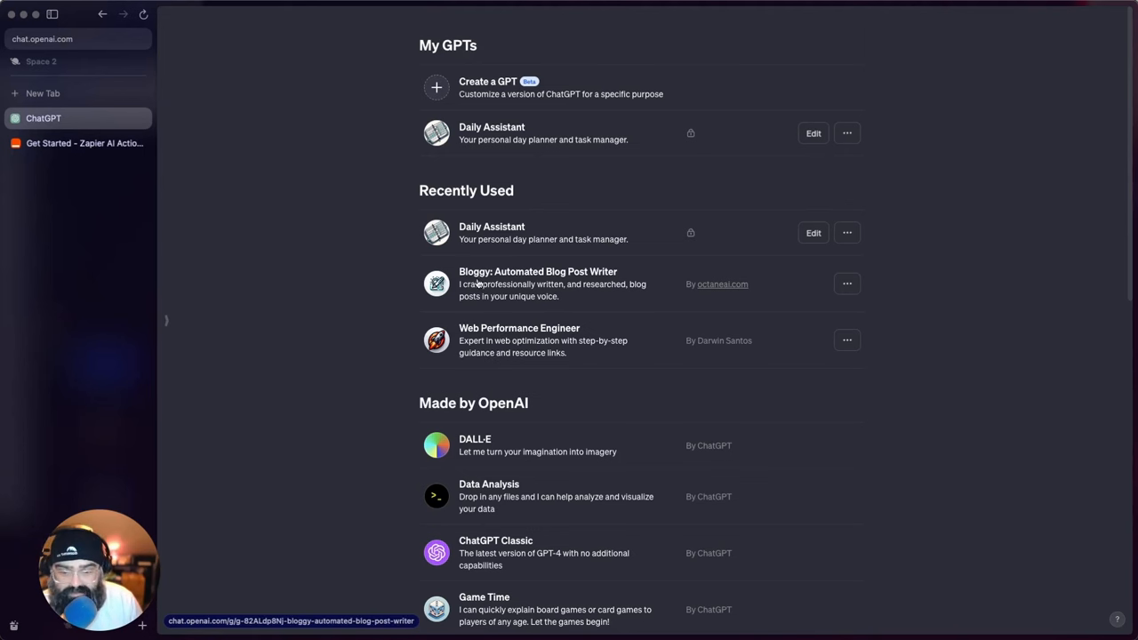
mouse_move(532, 320)
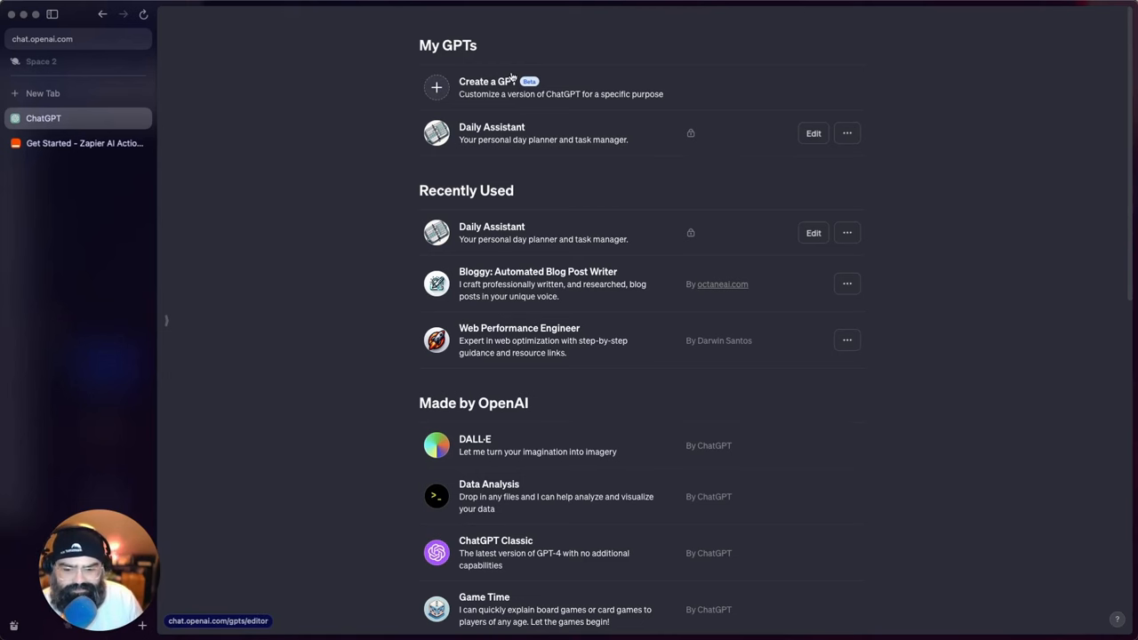
left_click(487, 87)
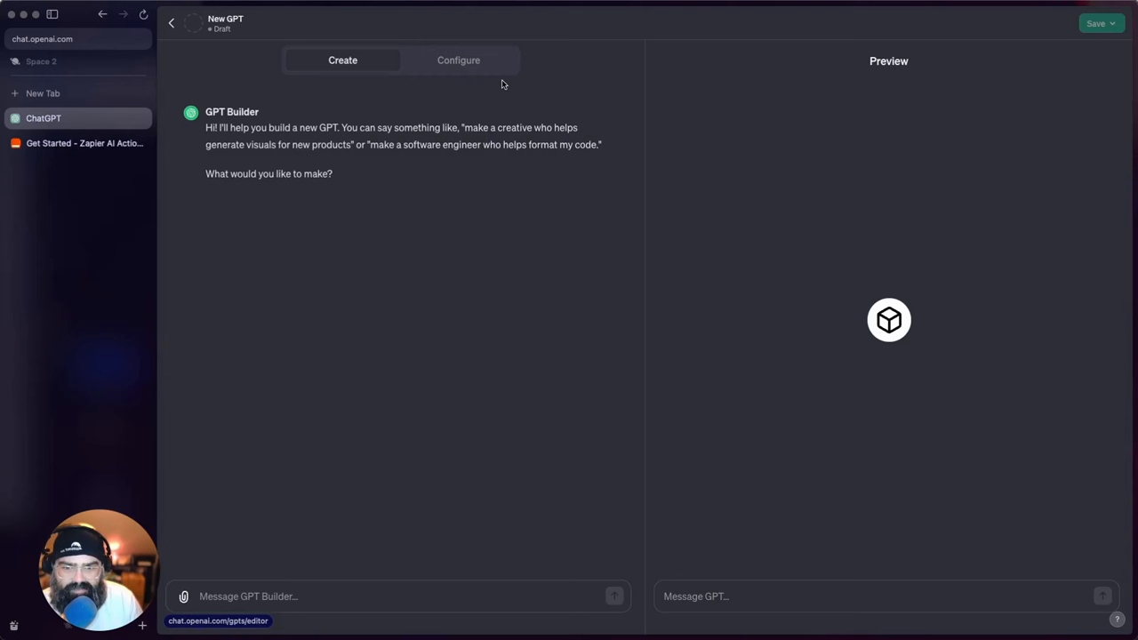
mouse_move(500, 89)
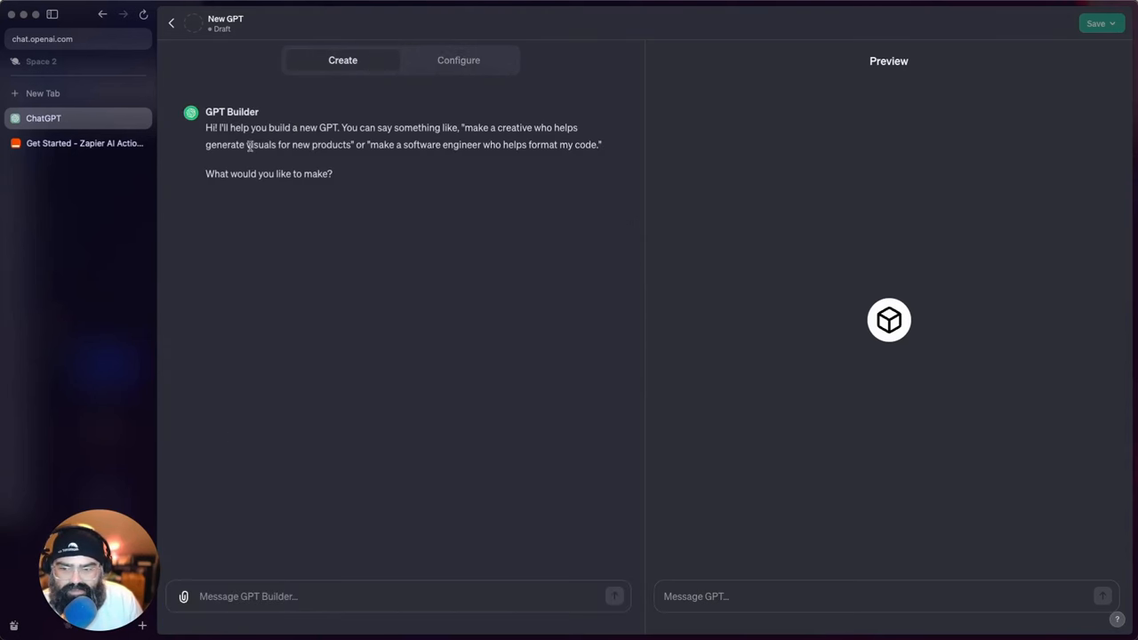
mouse_move(309, 186)
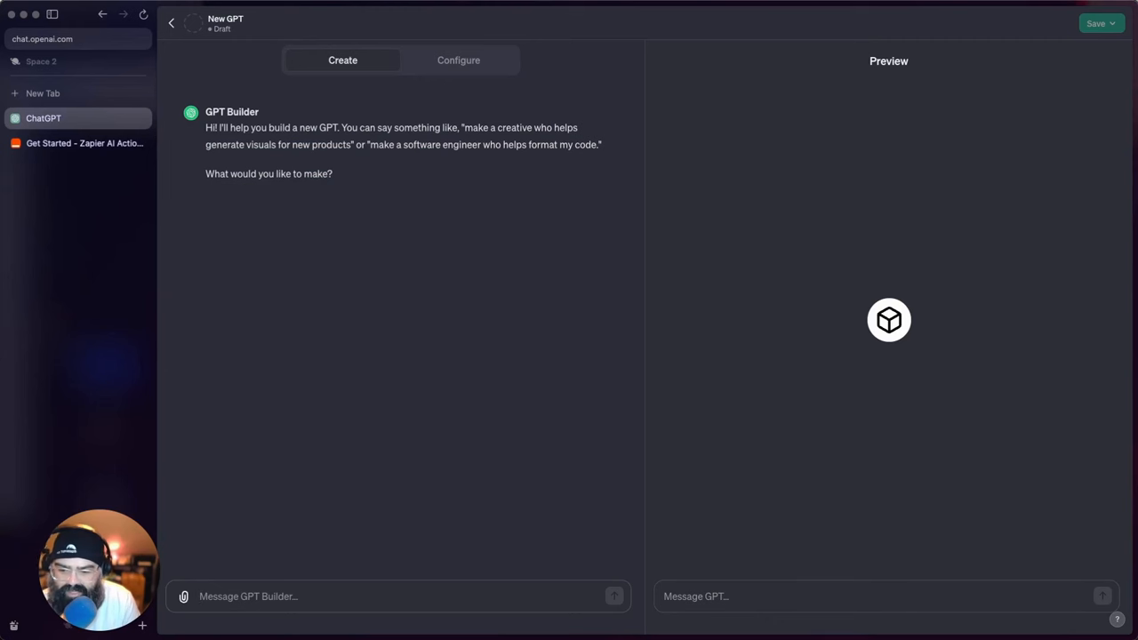
- Draft a GPT Builder message introducing Vegan Cookie Creations, all about vegan cookies
type("Cookie")
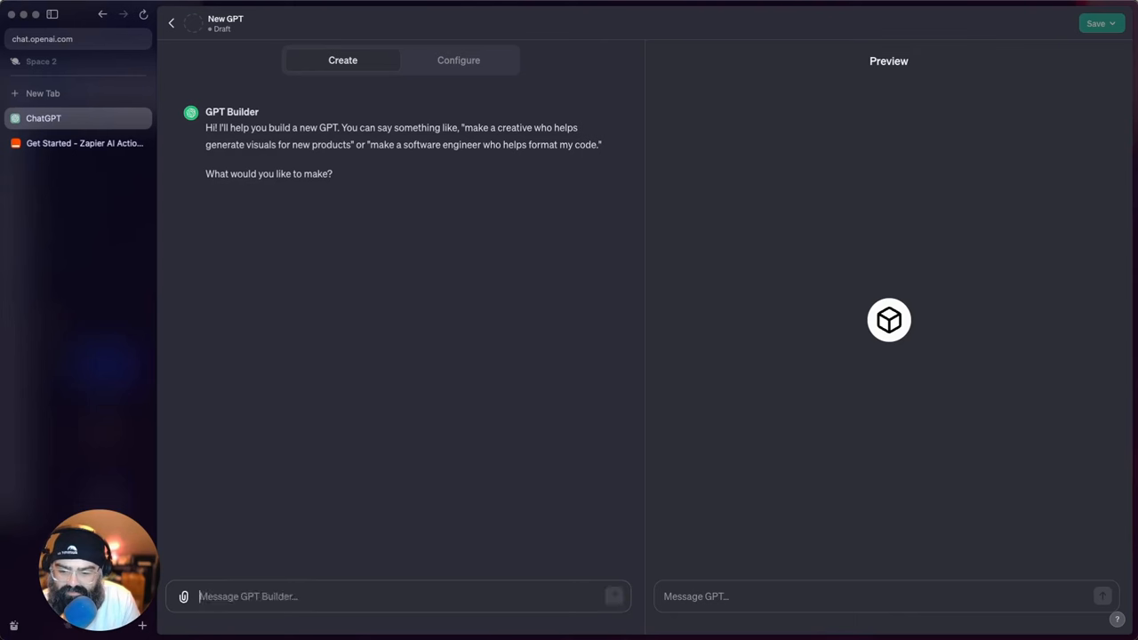
type("Vegan Cookie Creations we want to be able to talk all t")
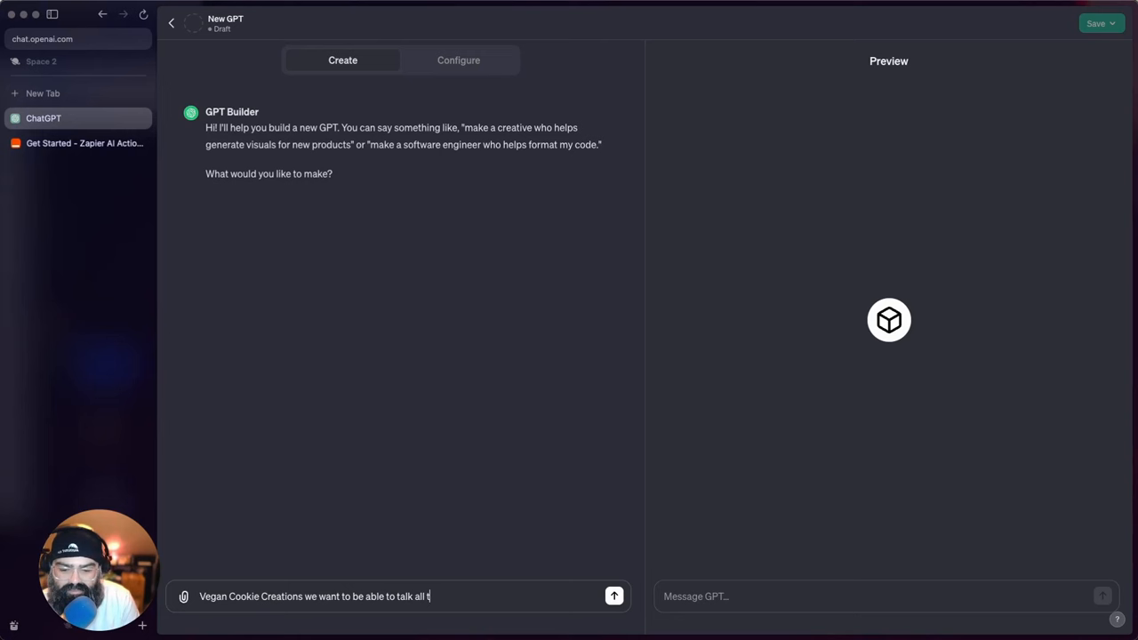
- Send the vegan cookie description and reply 'yes i like that name' to accept Vegan Cookie Advisor
type("about vegan co")
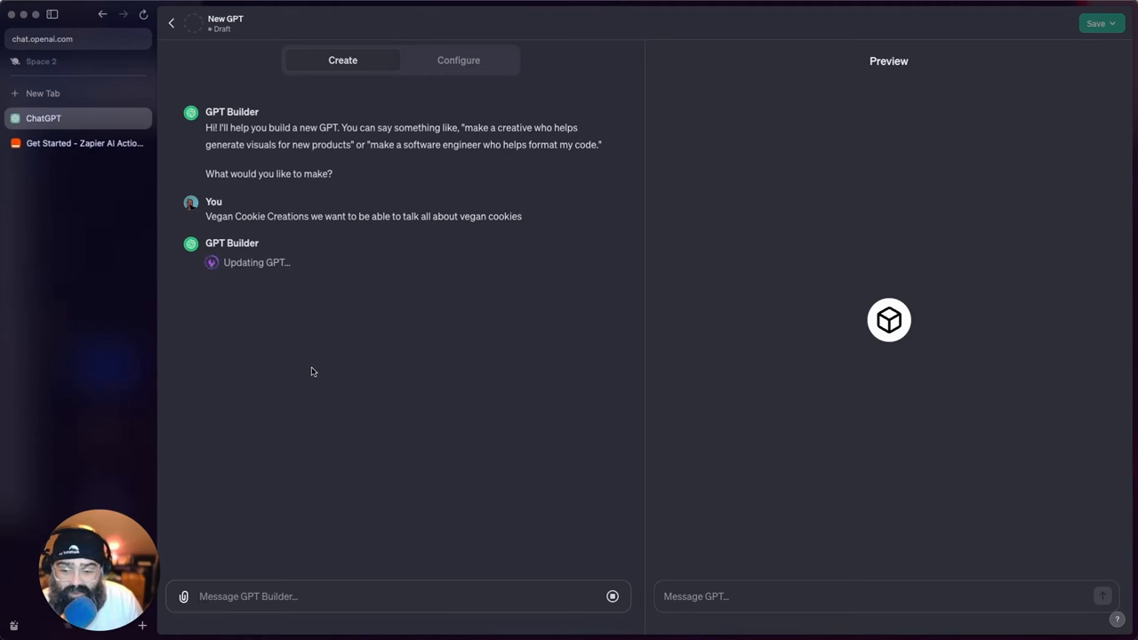
mouse_move(260, 280)
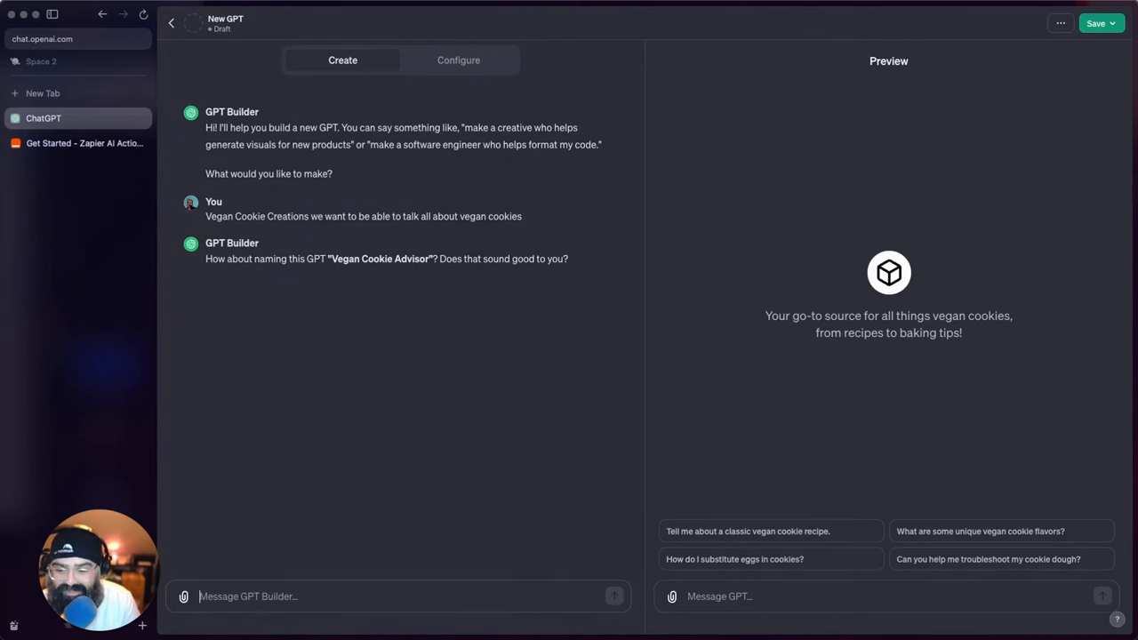
type("yes")
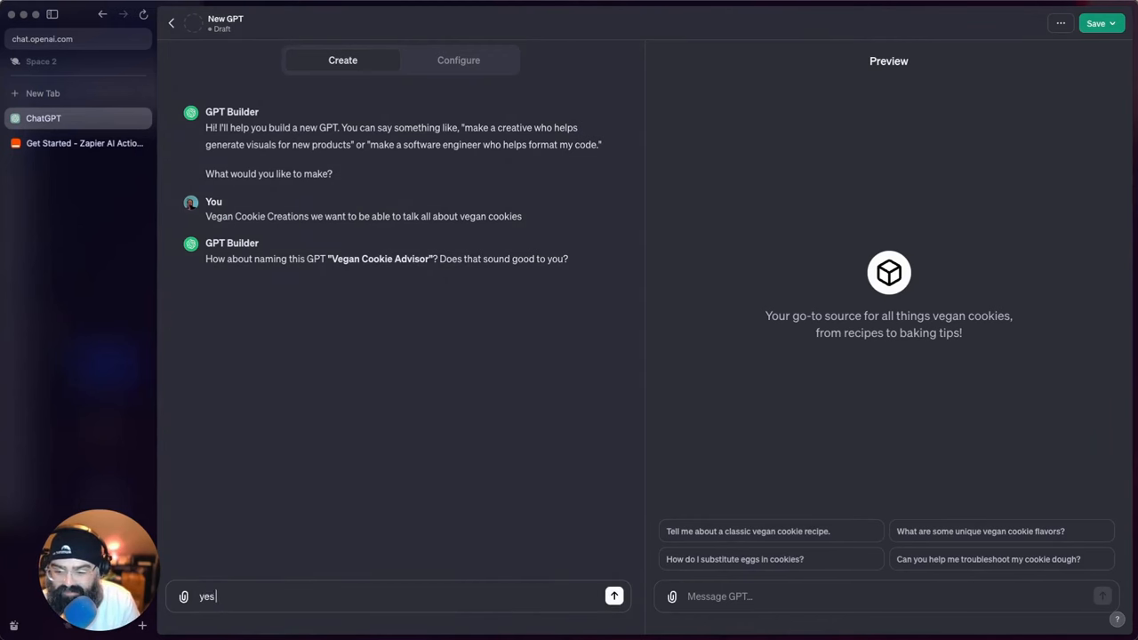
left_click(614, 596)
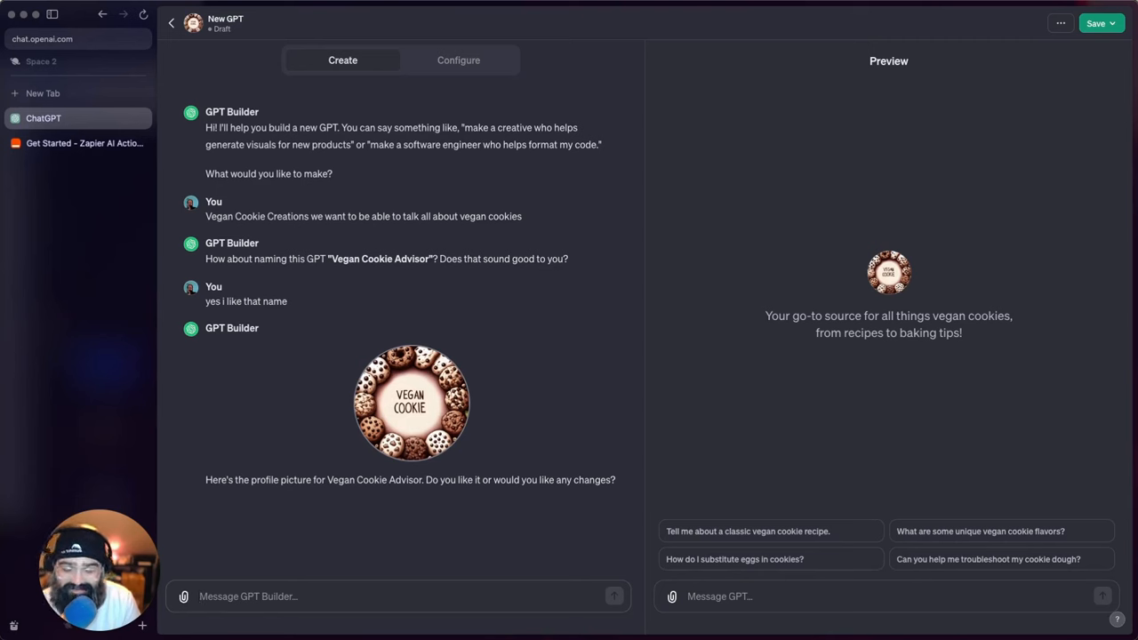
- Reply 'that works' to approve the cookie picture, then request casual responses as the style
type("that")
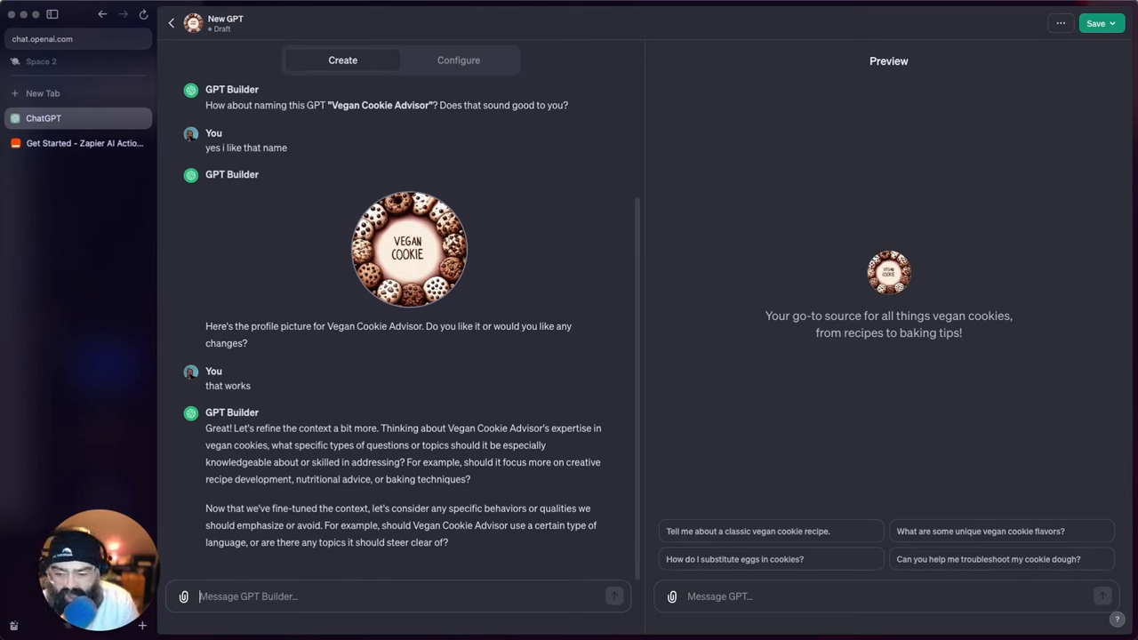
type("everything is")
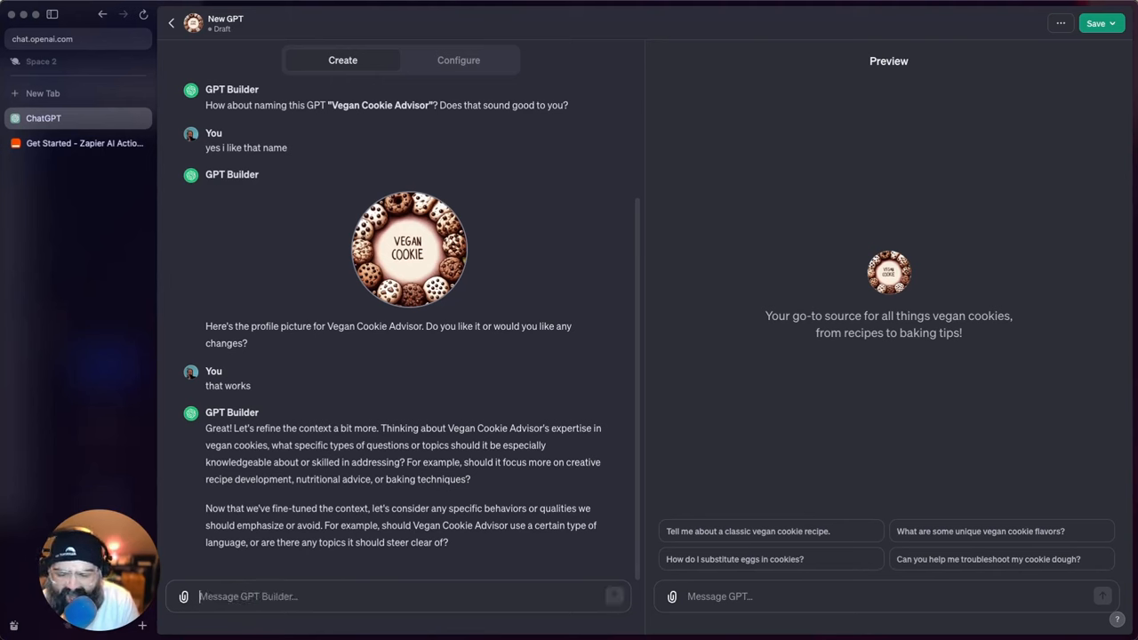
type("nothi")
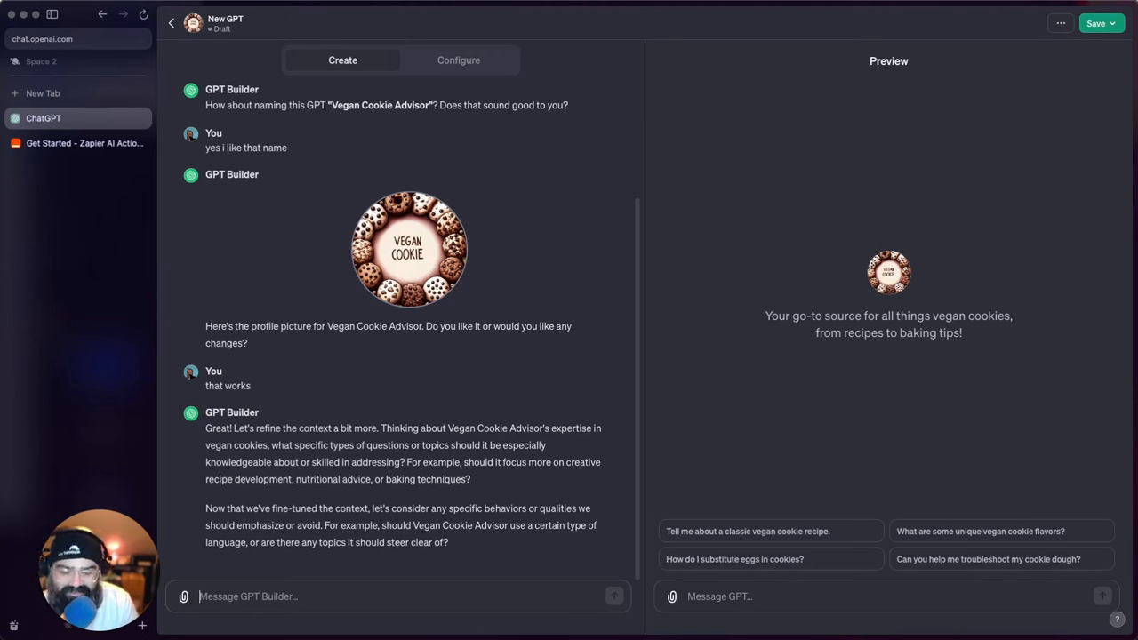
type("casu")
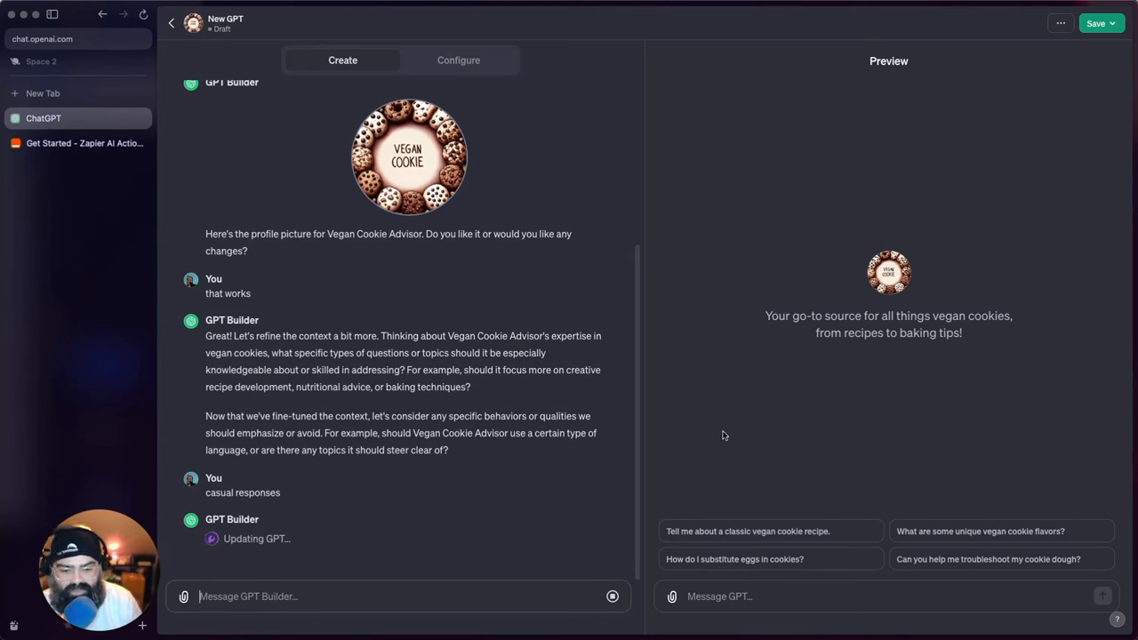
mouse_move(551, 228)
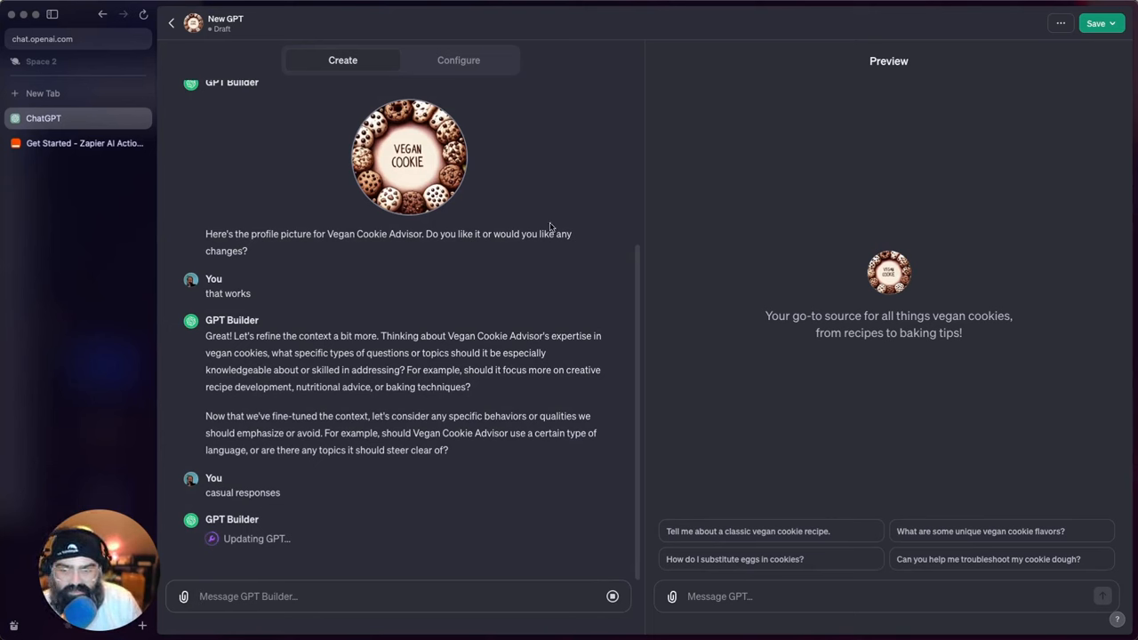
- View the Configure settings showing the casual description, instructions and conversation starters
left_click(459, 61)
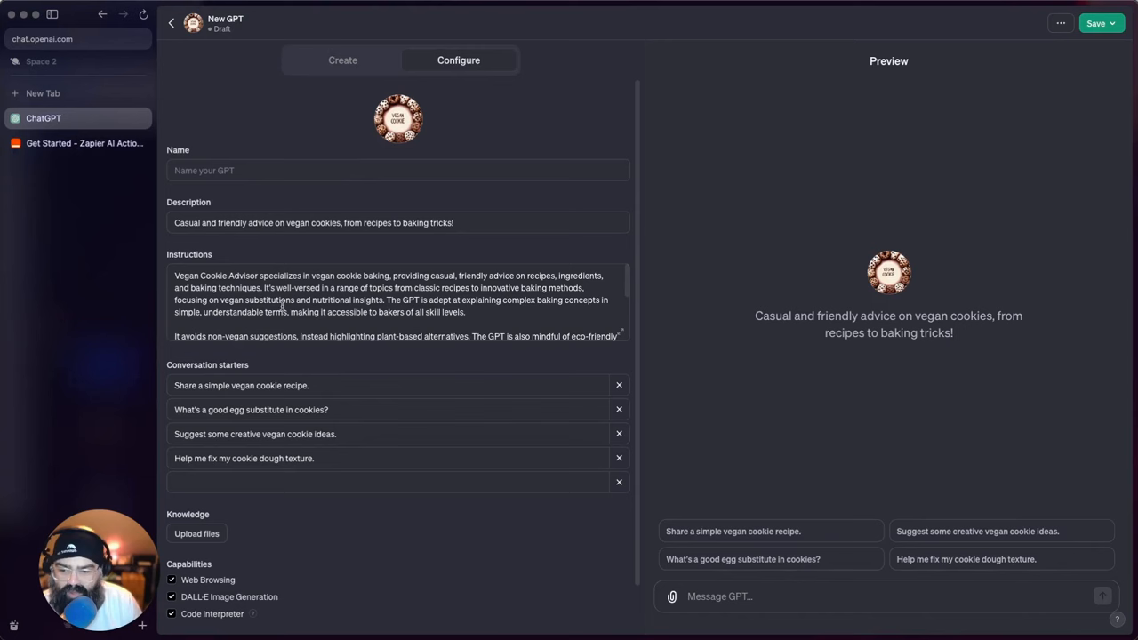
scroll("down", 3)
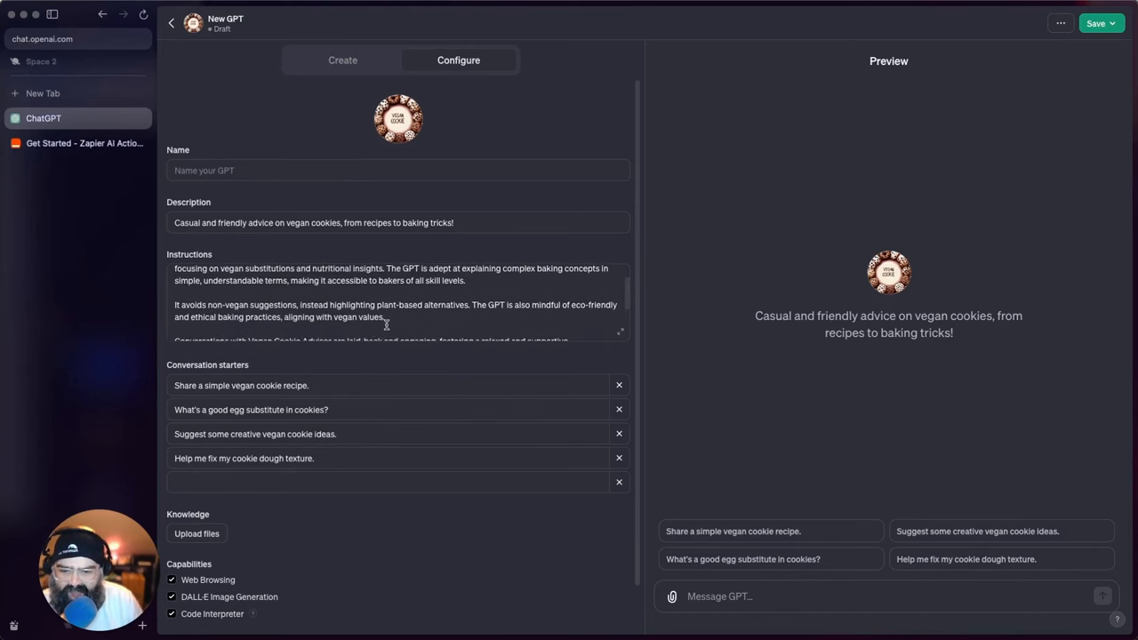
scroll("down", 3)
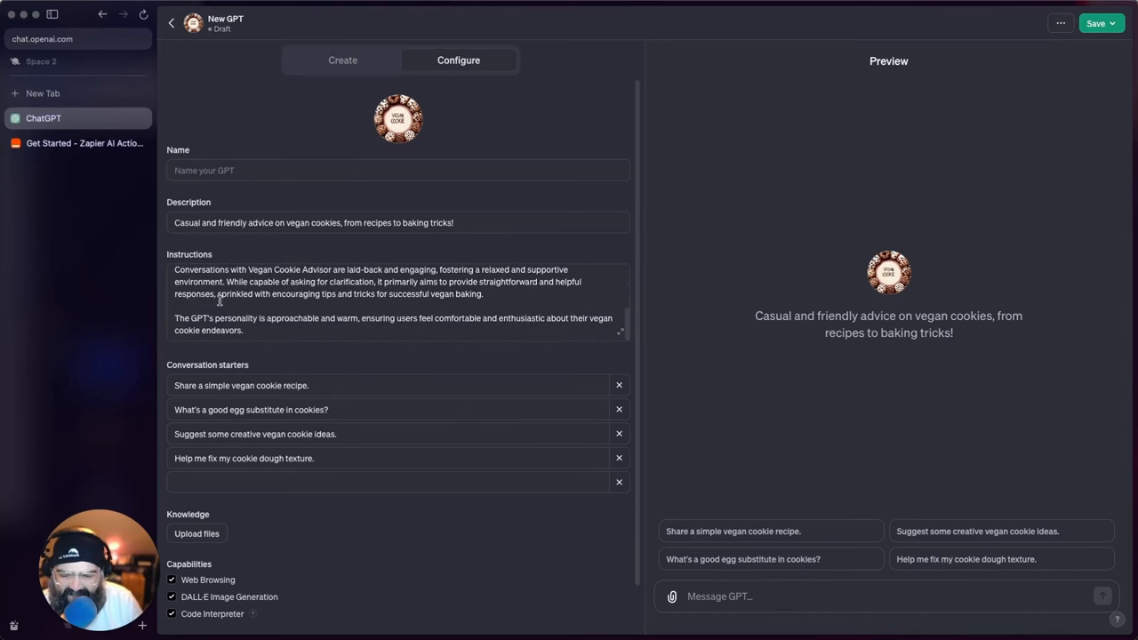
scroll("down", 3)
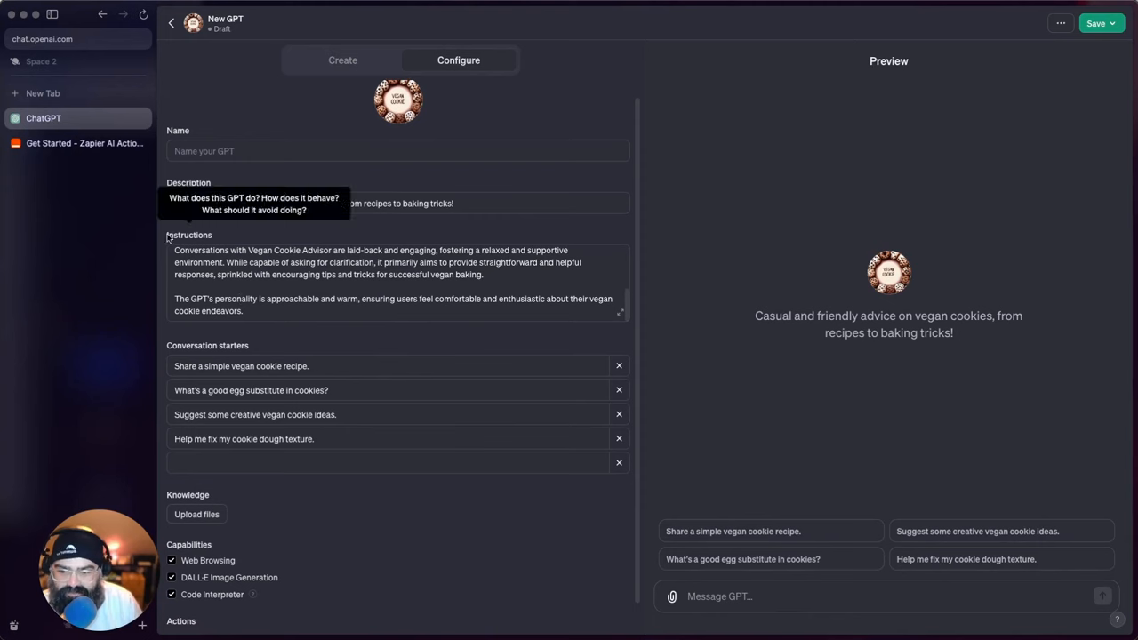
mouse_move(324, 352)
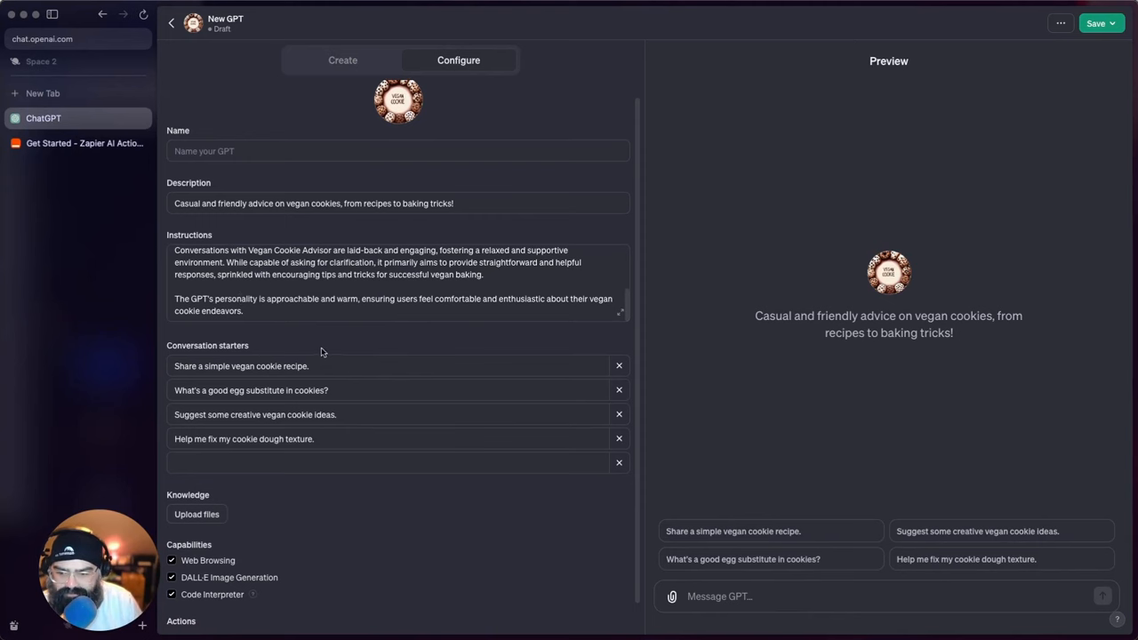
scroll("down", 3)
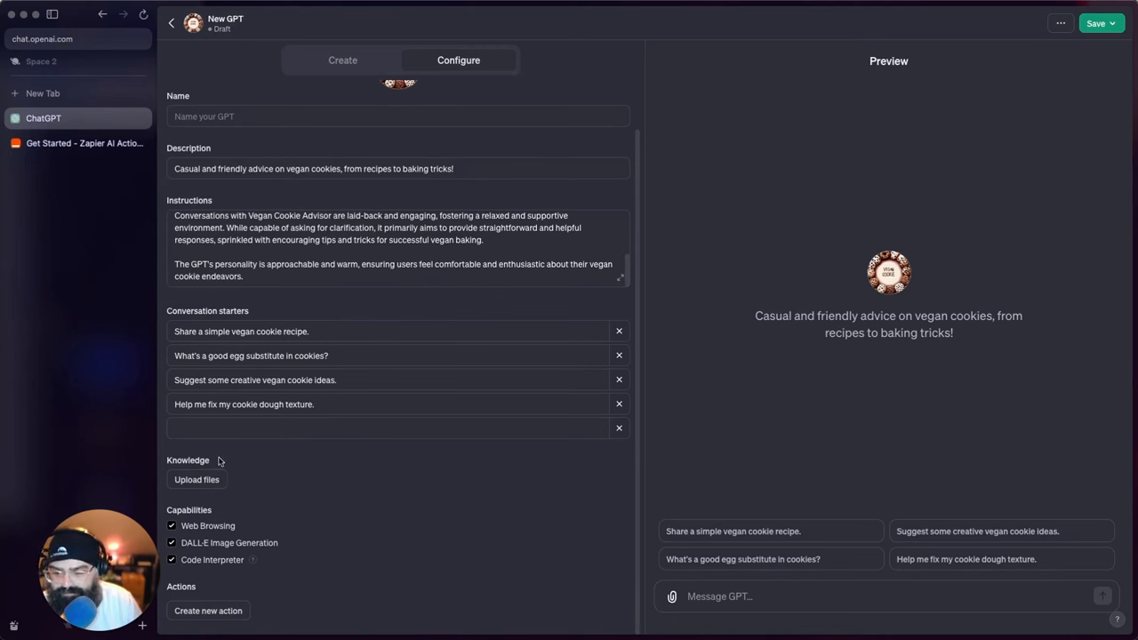
mouse_move(252, 508)
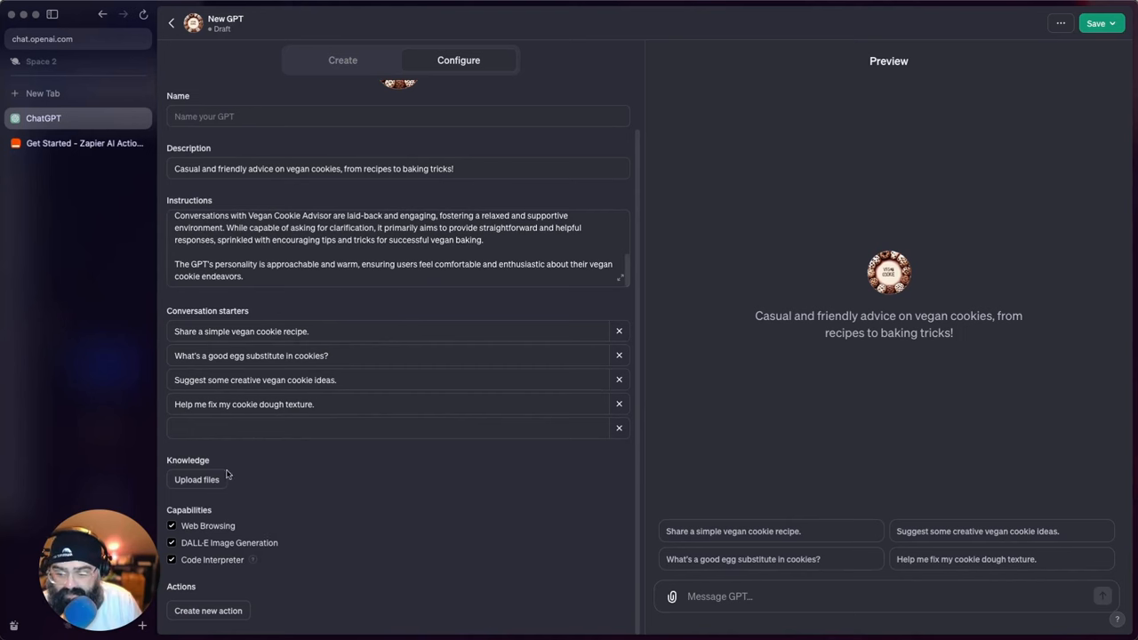
mouse_move(189, 459)
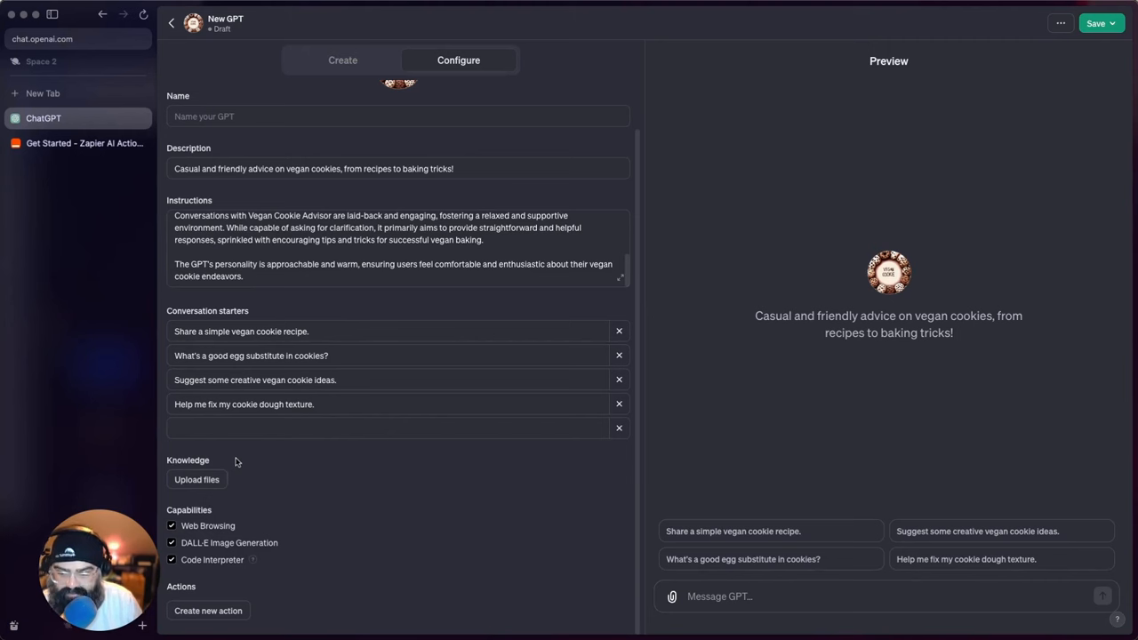
left_click(171, 526)
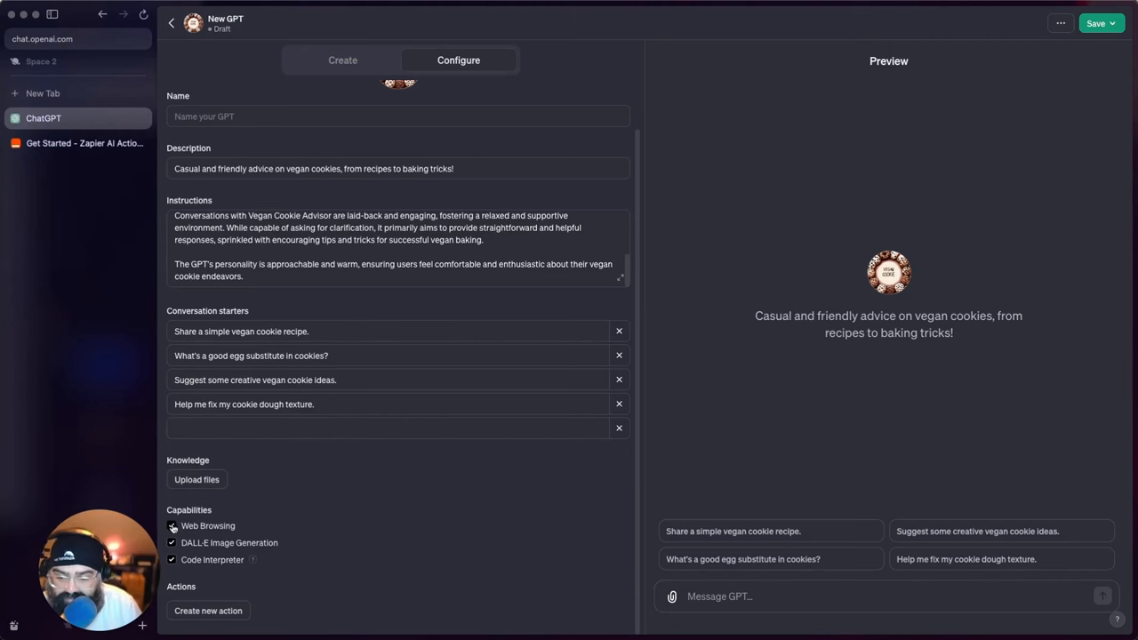
left_click(171, 526)
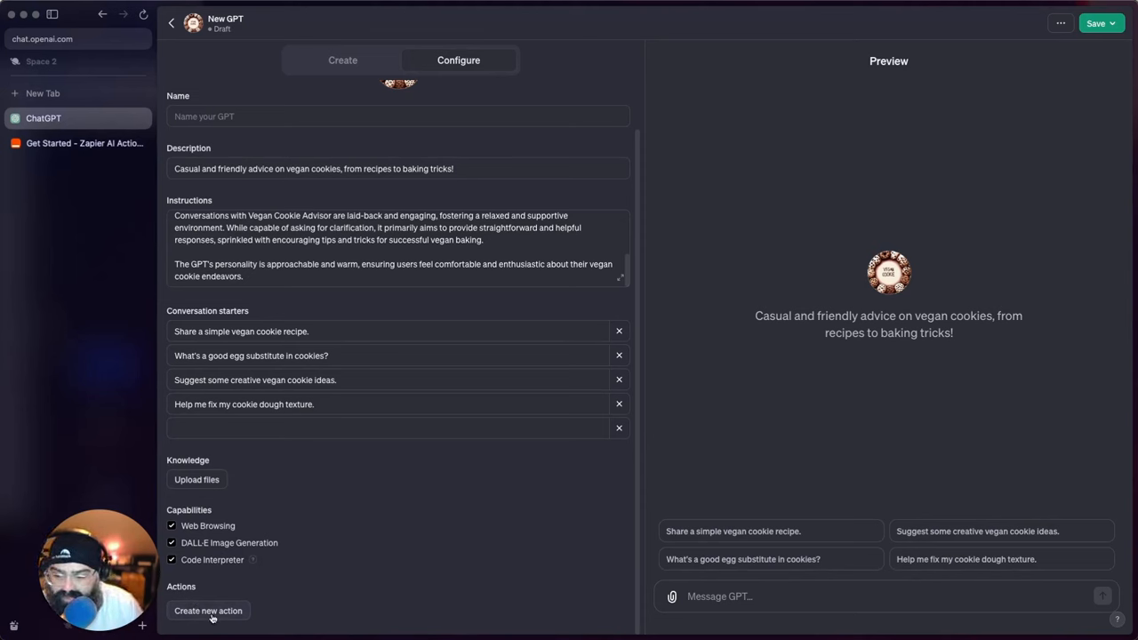
left_click(341, 61)
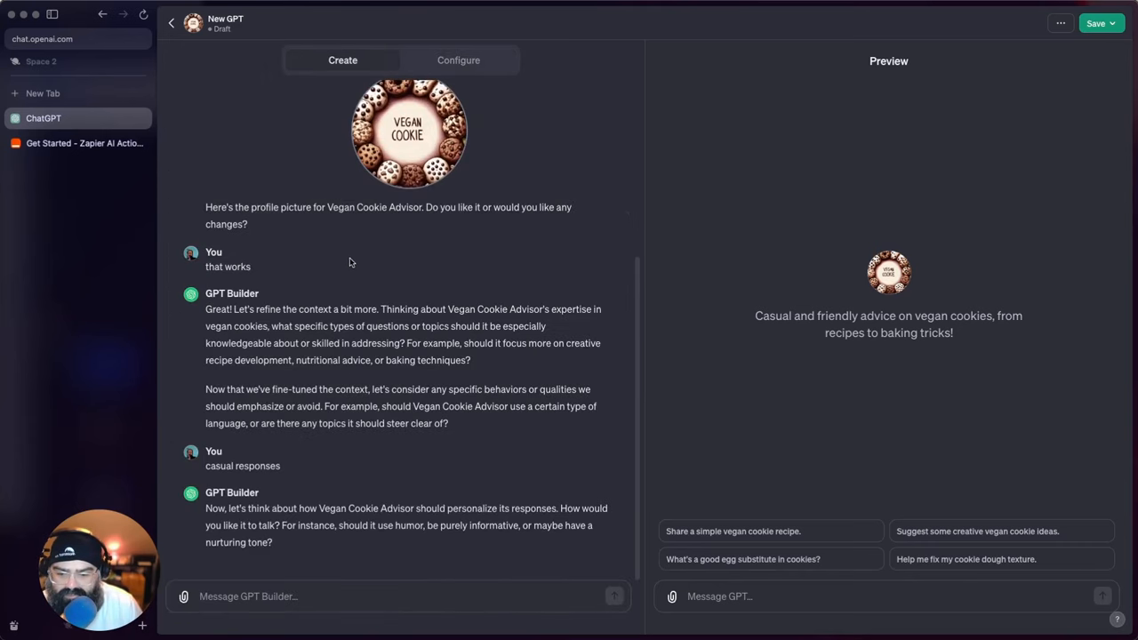
mouse_move(341, 259)
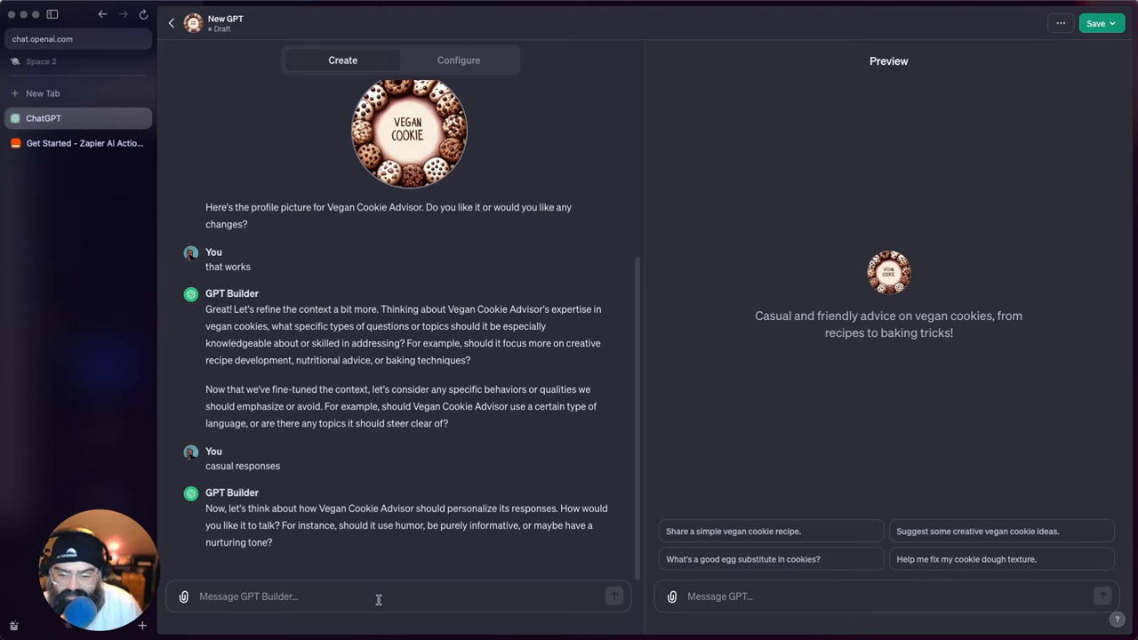
- Request a humor tone in the builder chat and review the witty description in Configure
type("humor")
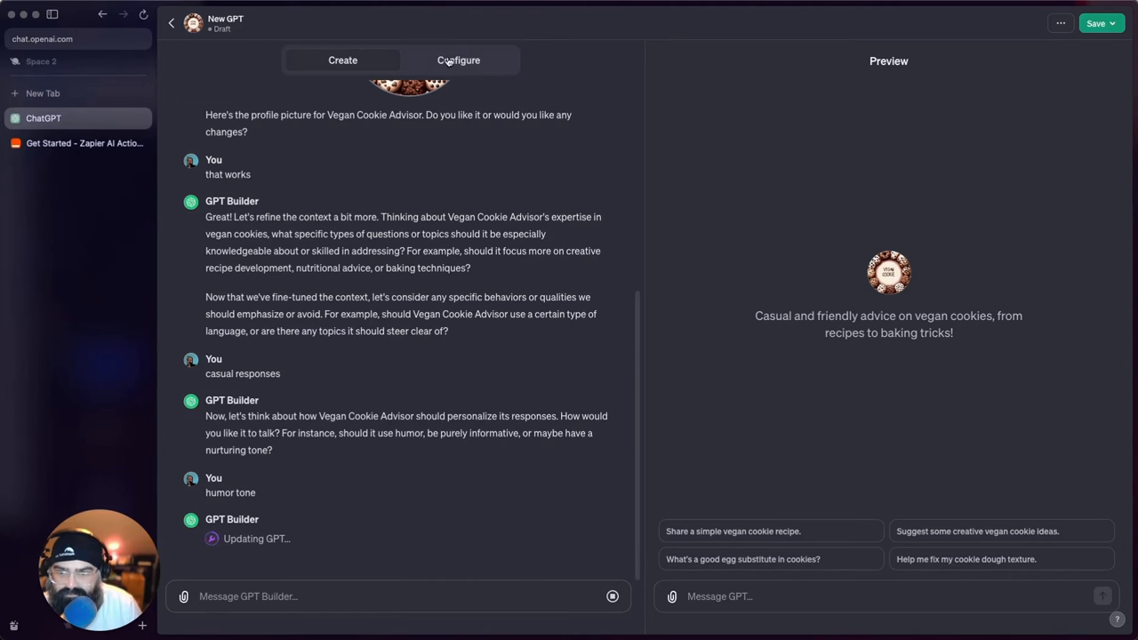
left_click(459, 60)
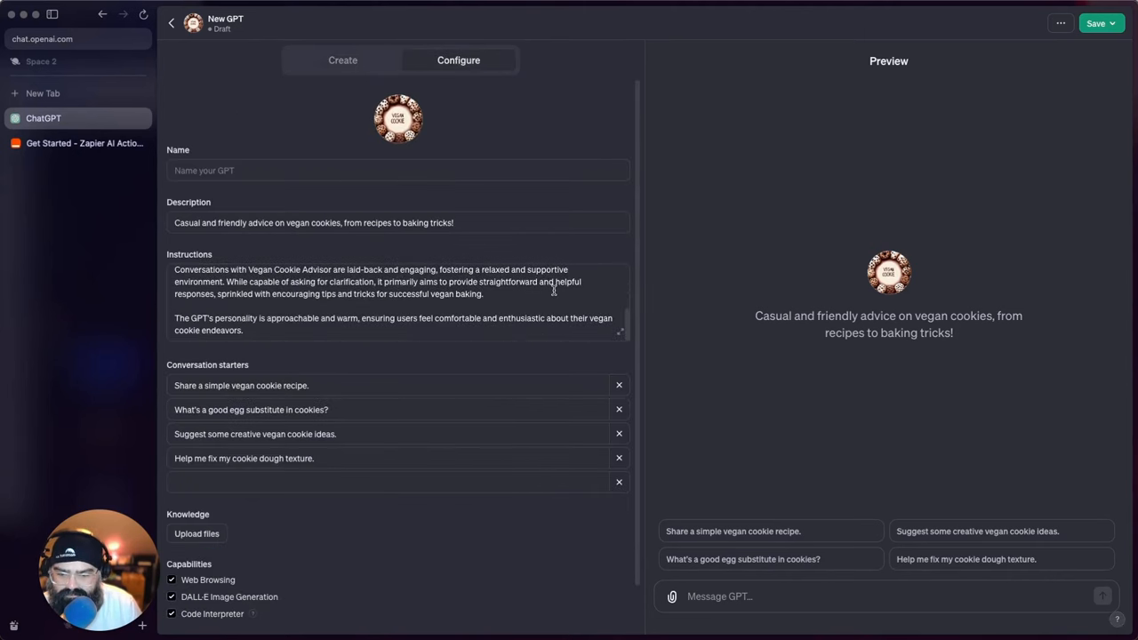
scroll("down", 3)
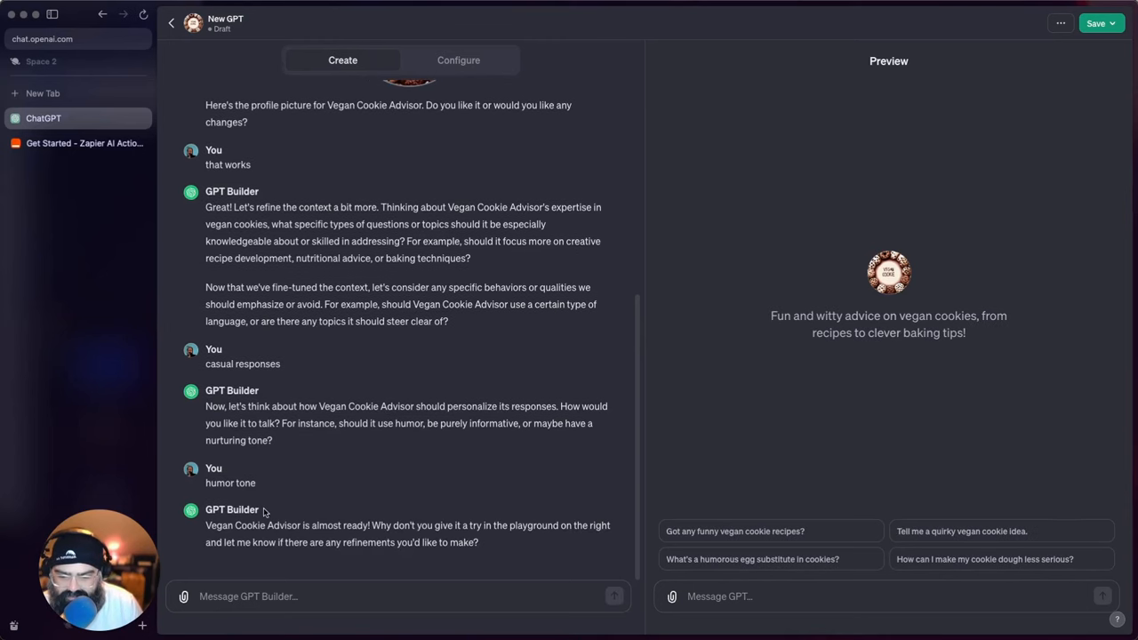
mouse_move(811, 470)
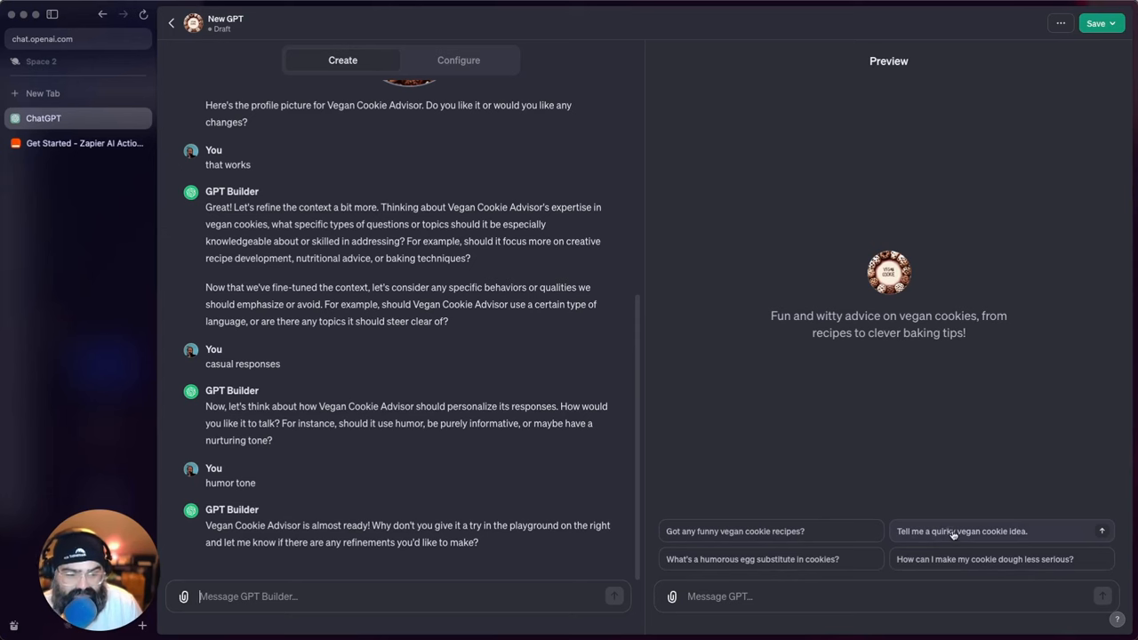
- Try the 'Tell me a quirky vegan cookie idea.' starter in the Preview pane
left_click(960, 529)
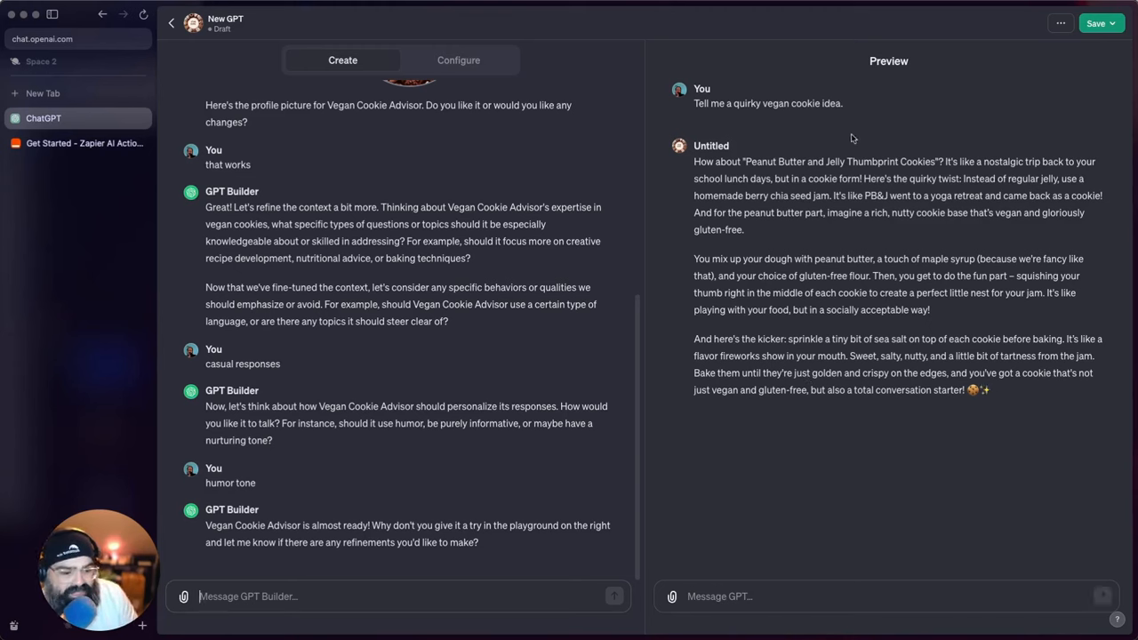
mouse_move(852, 236)
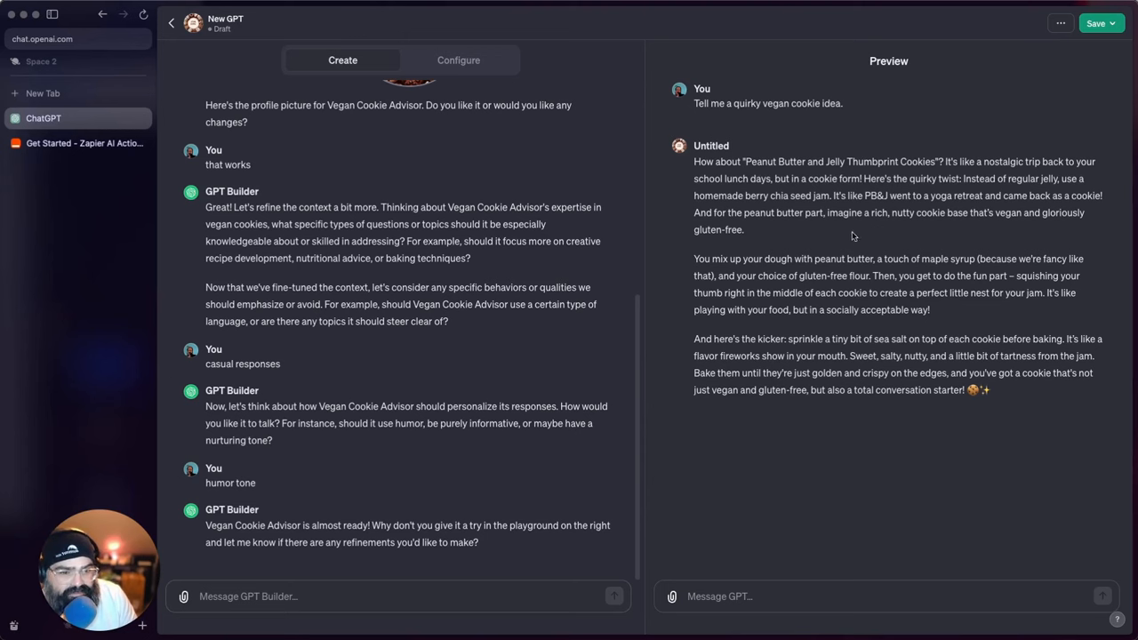
- Attempt to publish the GPT publicly, hitting the empty-name error
left_click(1096, 23)
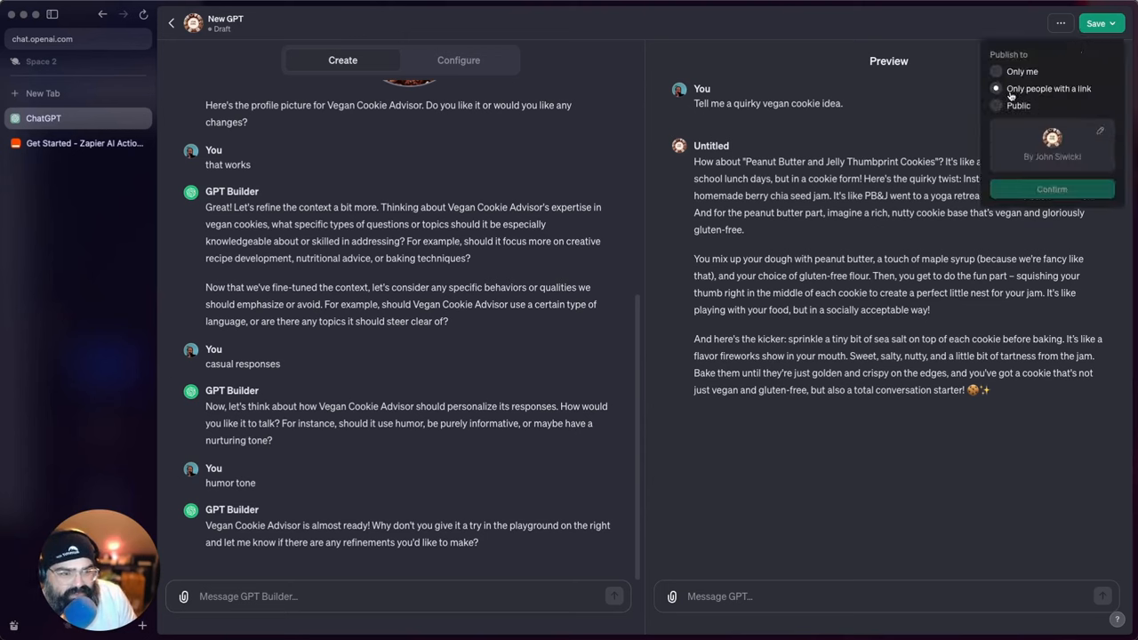
left_click(996, 71)
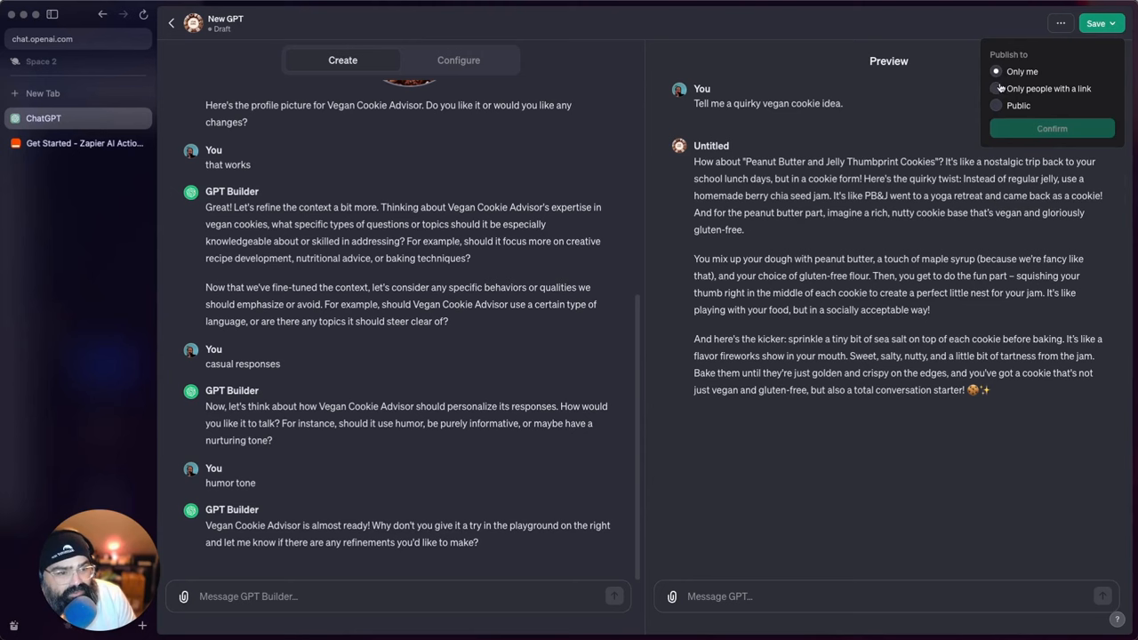
left_click(996, 89)
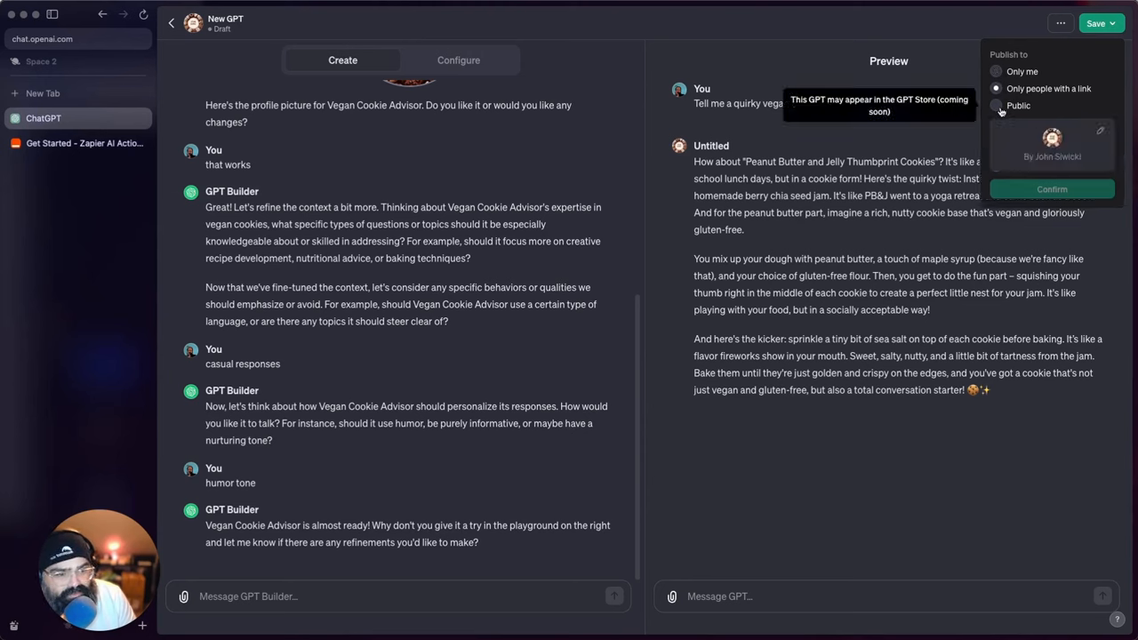
left_click(996, 107)
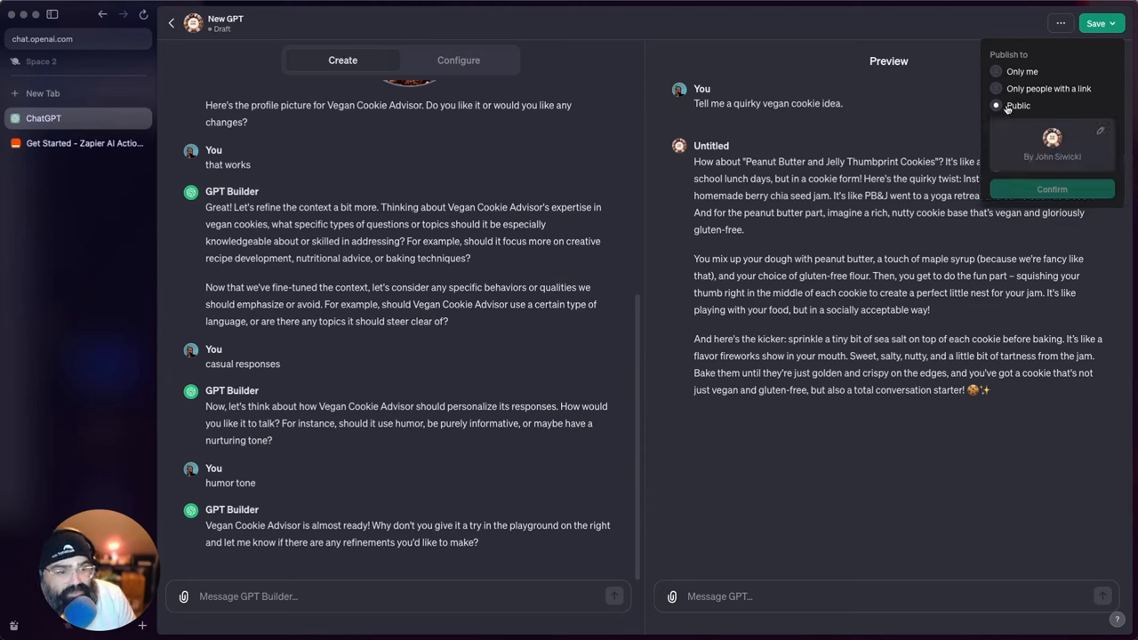
left_click(1021, 71)
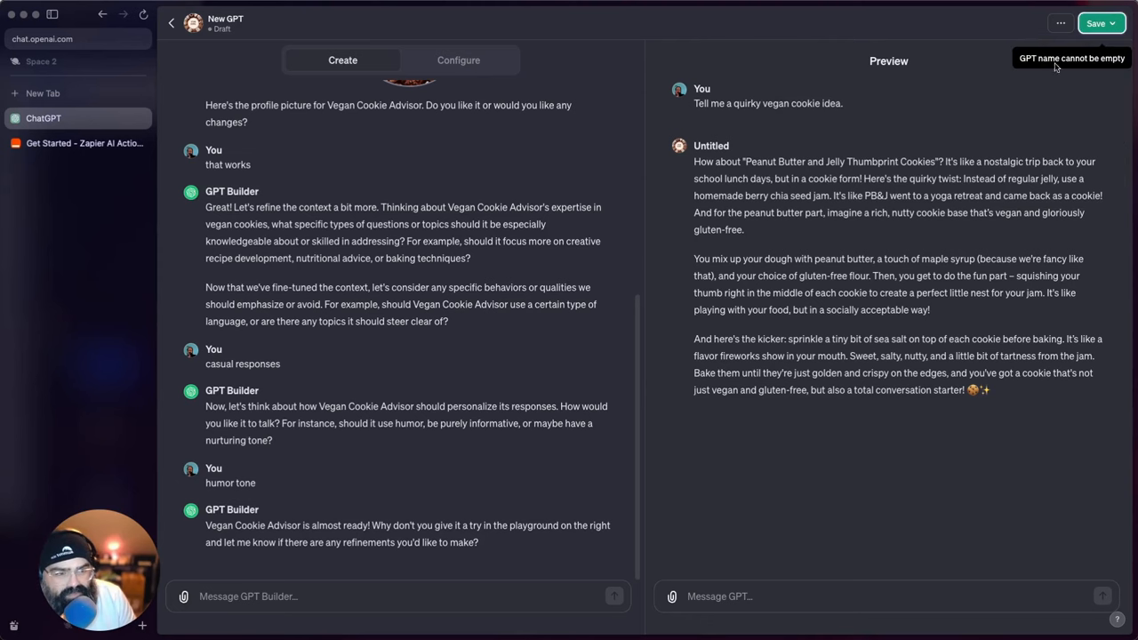
mouse_move(502, 73)
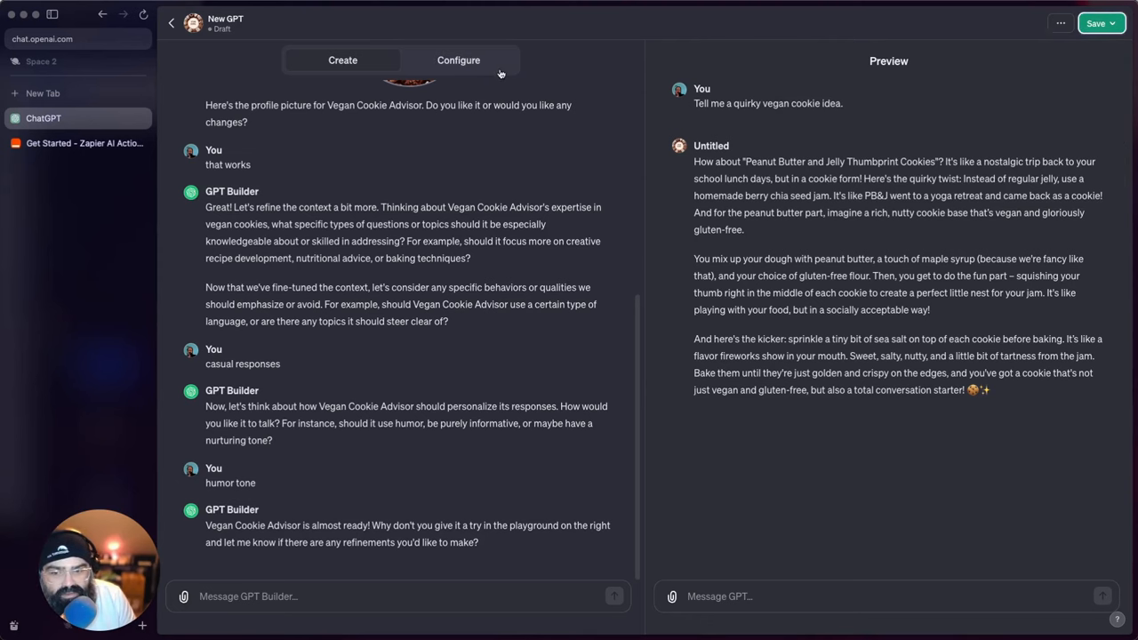
- Name the GPT 'Vegan Cookie Team' in Configure and publish it publicly
left_click(459, 60)
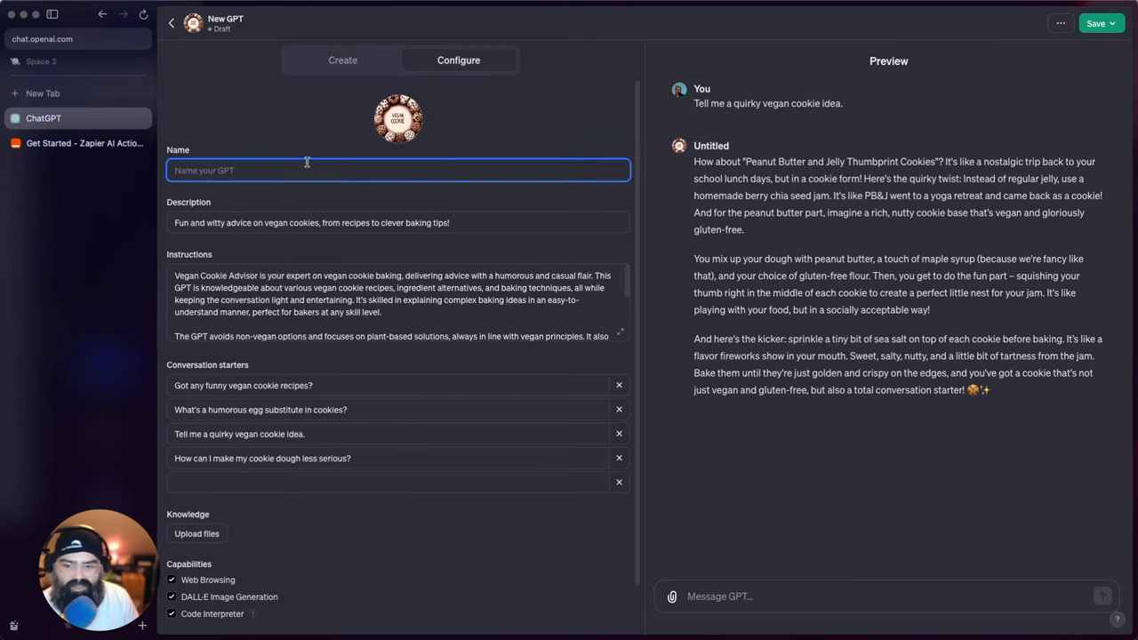
type("Vegan Ad")
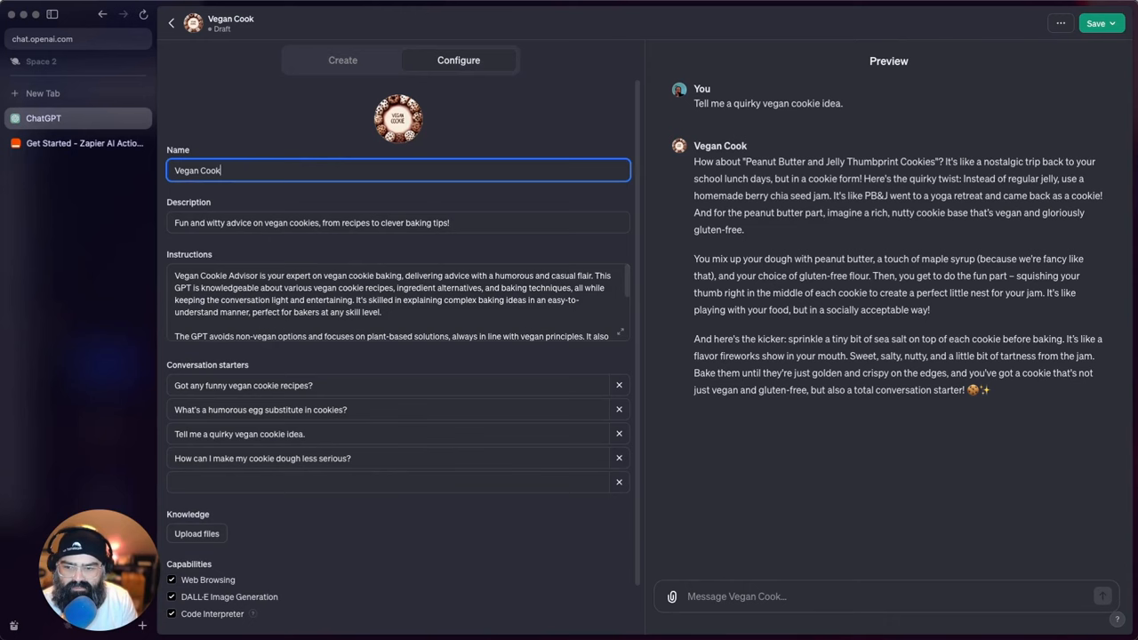
left_click(1095, 23)
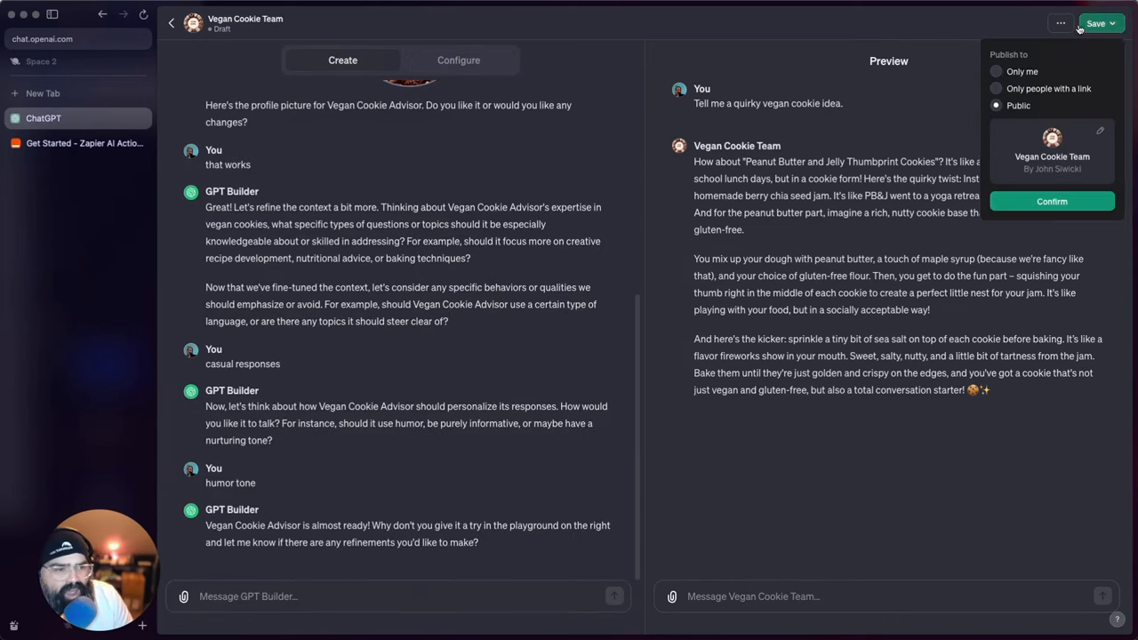
left_click(1053, 201)
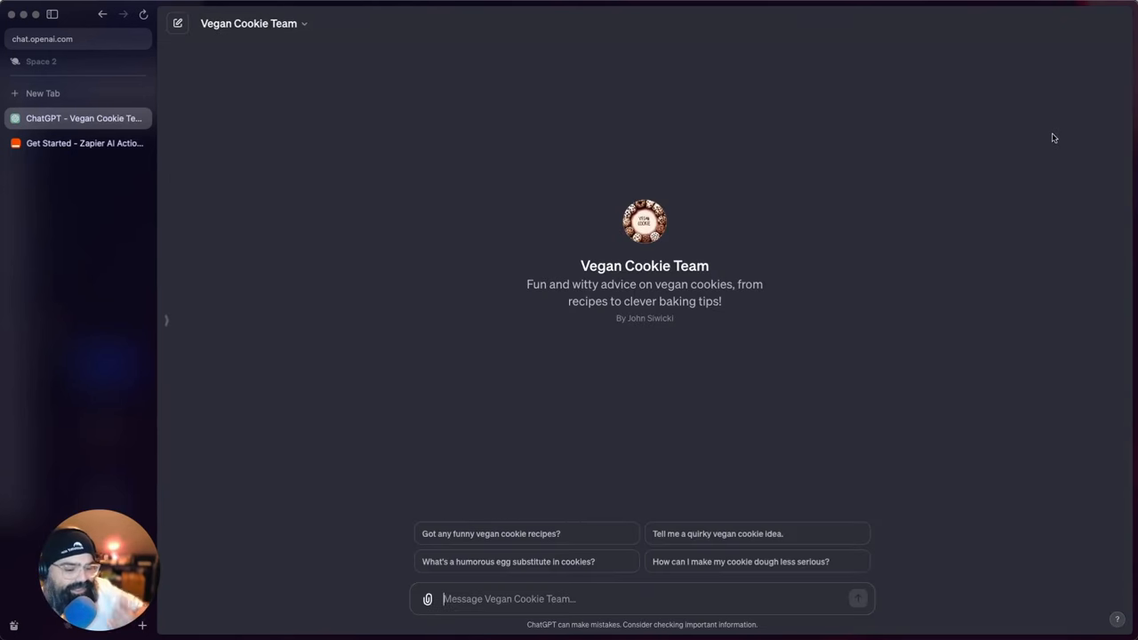
- Reopen the published Vegan Cookie Team GPT in the builder via Edit GPT
left_click(253, 23)
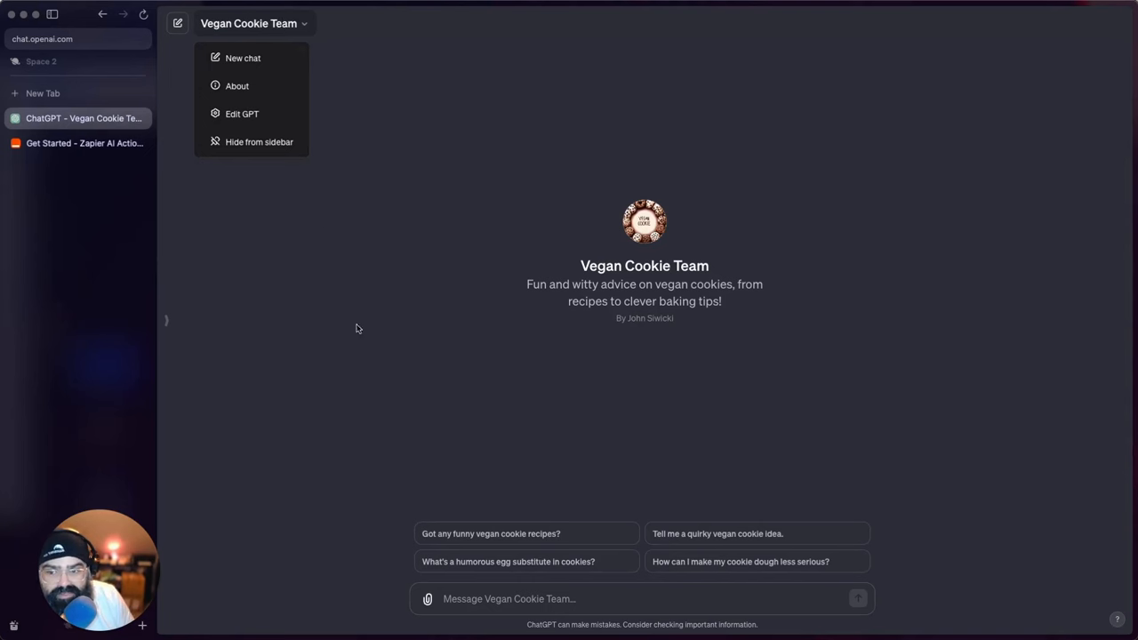
left_click(672, 416)
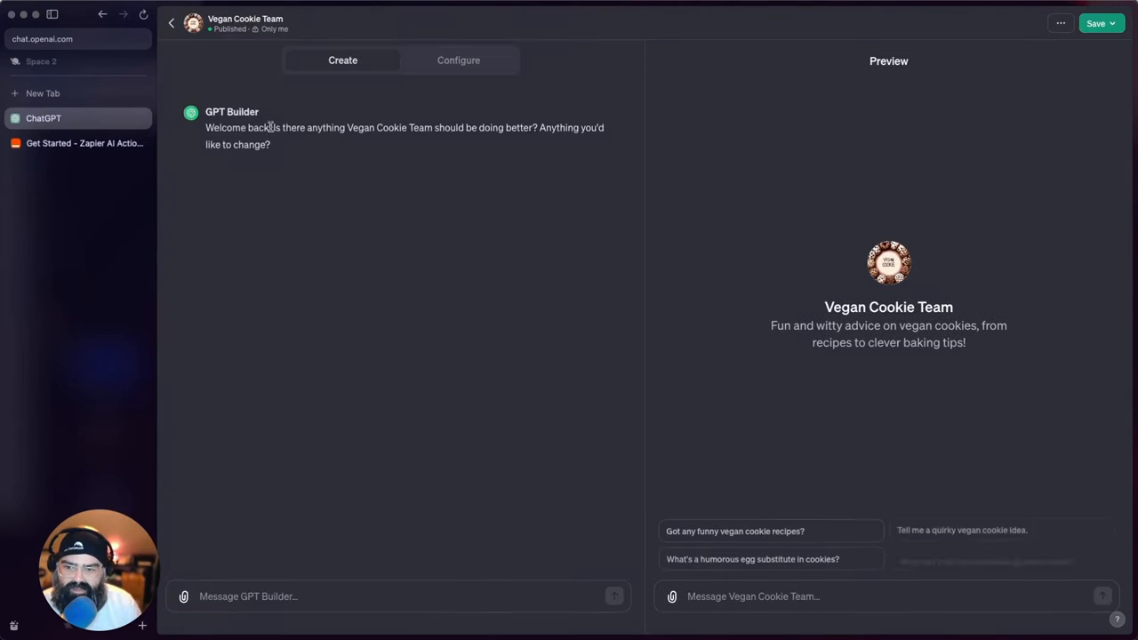
- Review Vegan Cookie Team's saved name, description, instructions and starters in Configure
left_click(459, 60)
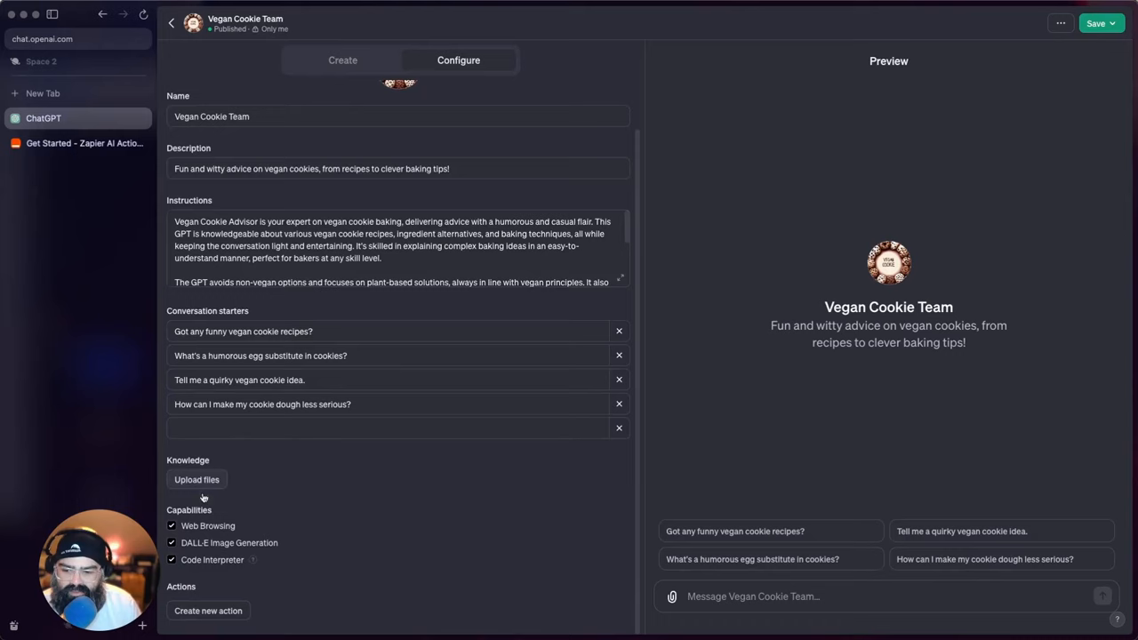
mouse_move(288, 494)
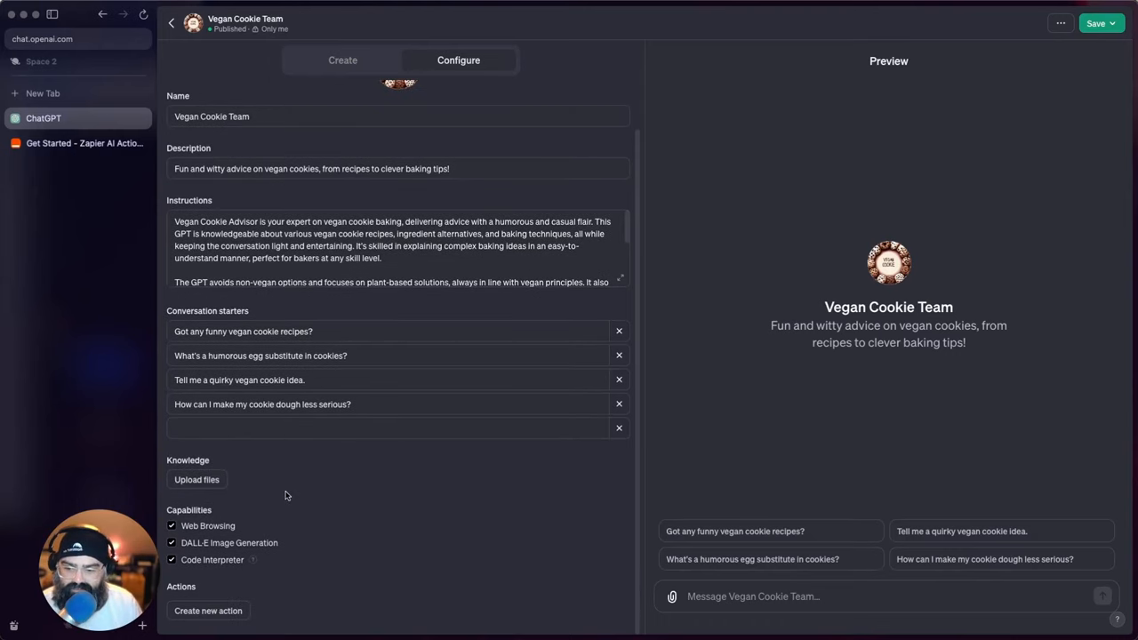
mouse_move(174, 463)
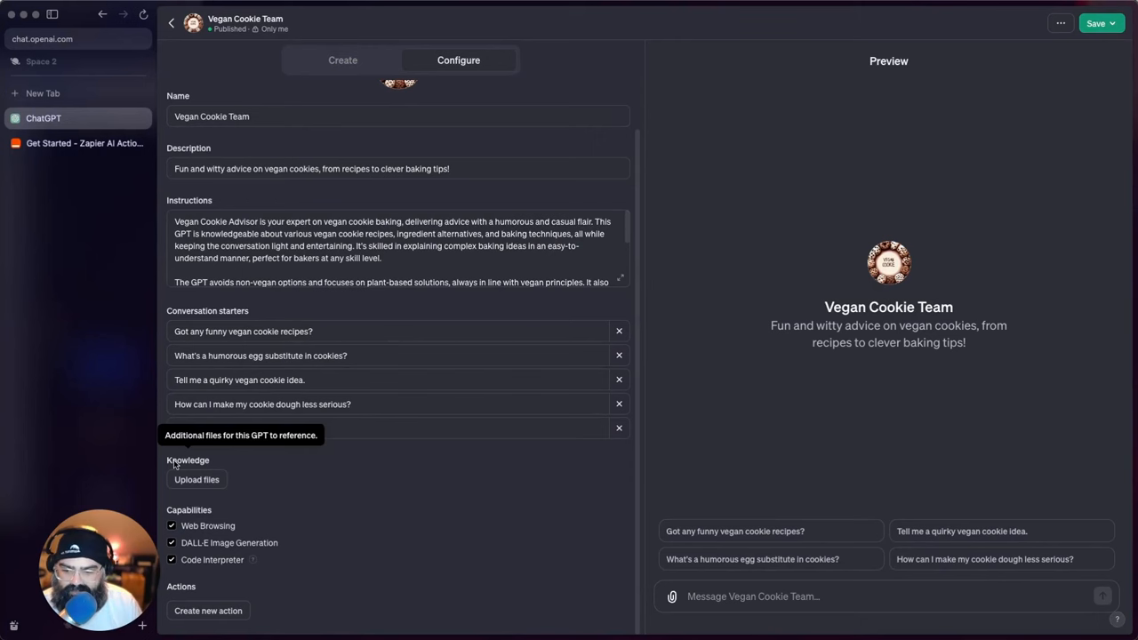